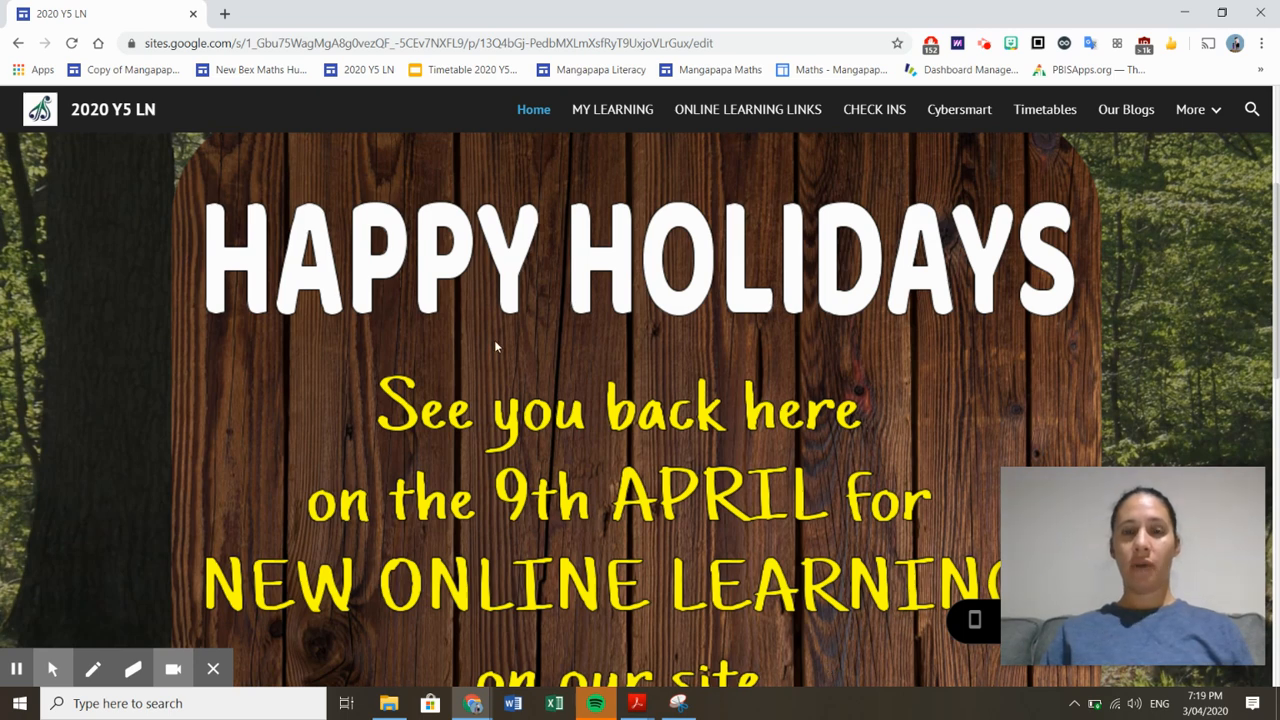
mouse_move(612, 108)
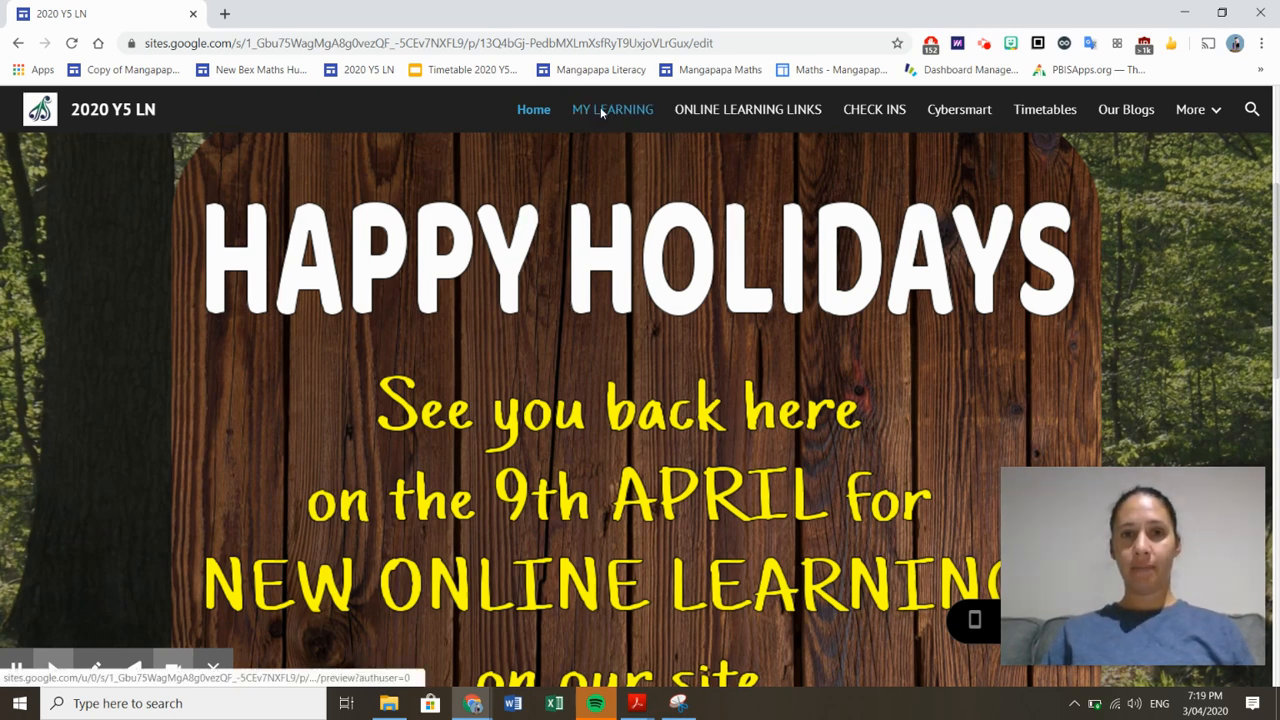
Step: Navigate from My Learning to the Literacy Writing page
left_click(612, 108)
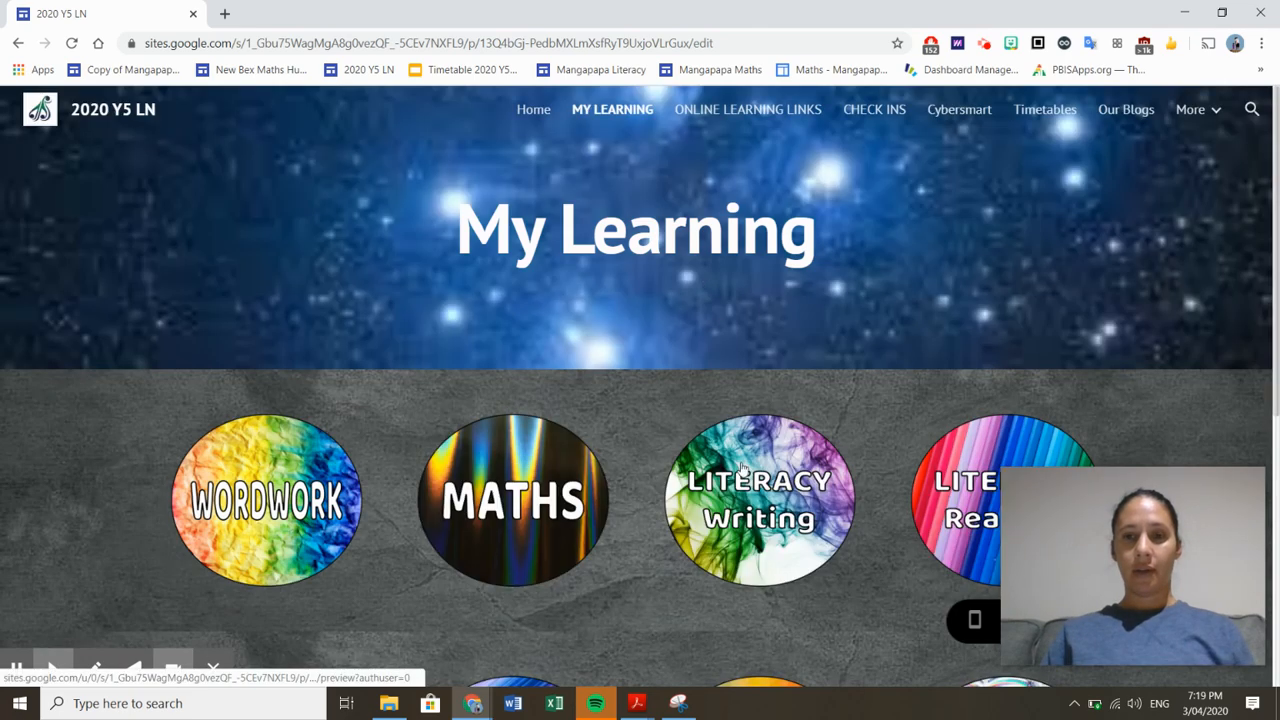
scroll("down", 3)
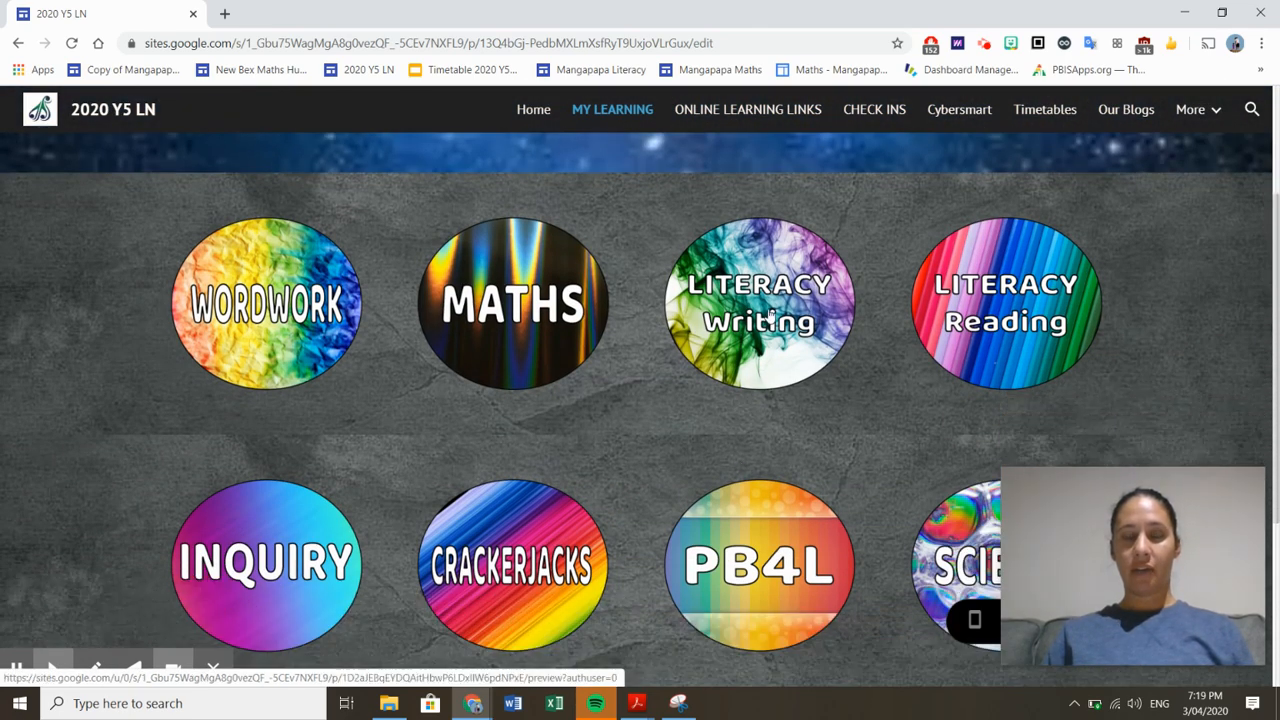
left_click(760, 304)
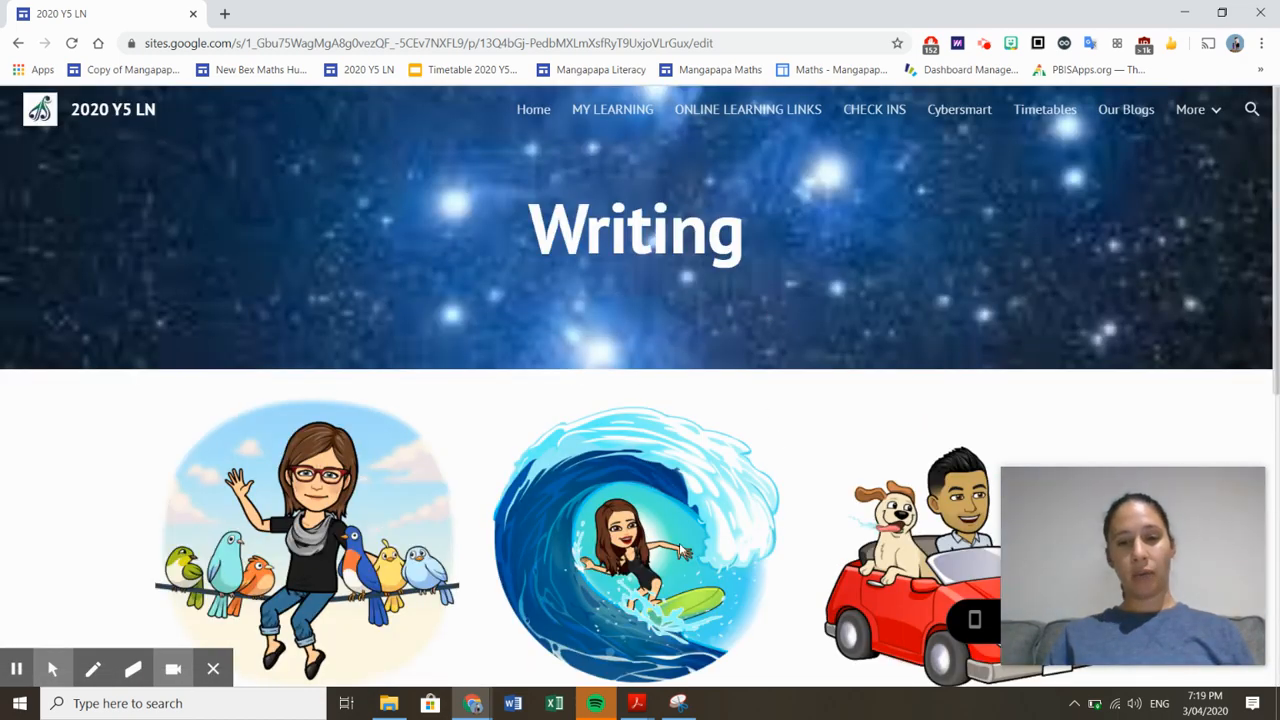
Step: Scroll down Mrs Poole's Writing page to the Lock Down Diary task and instructions
scroll("down", 3)
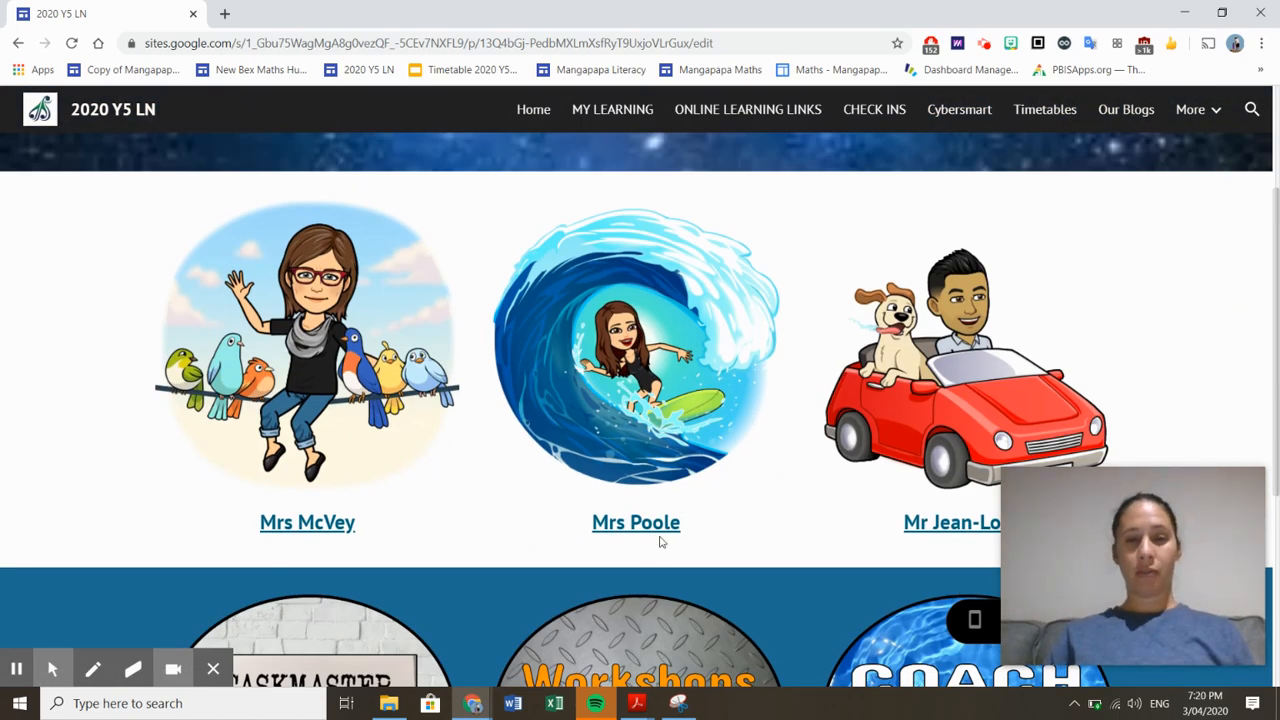
mouse_move(636, 522)
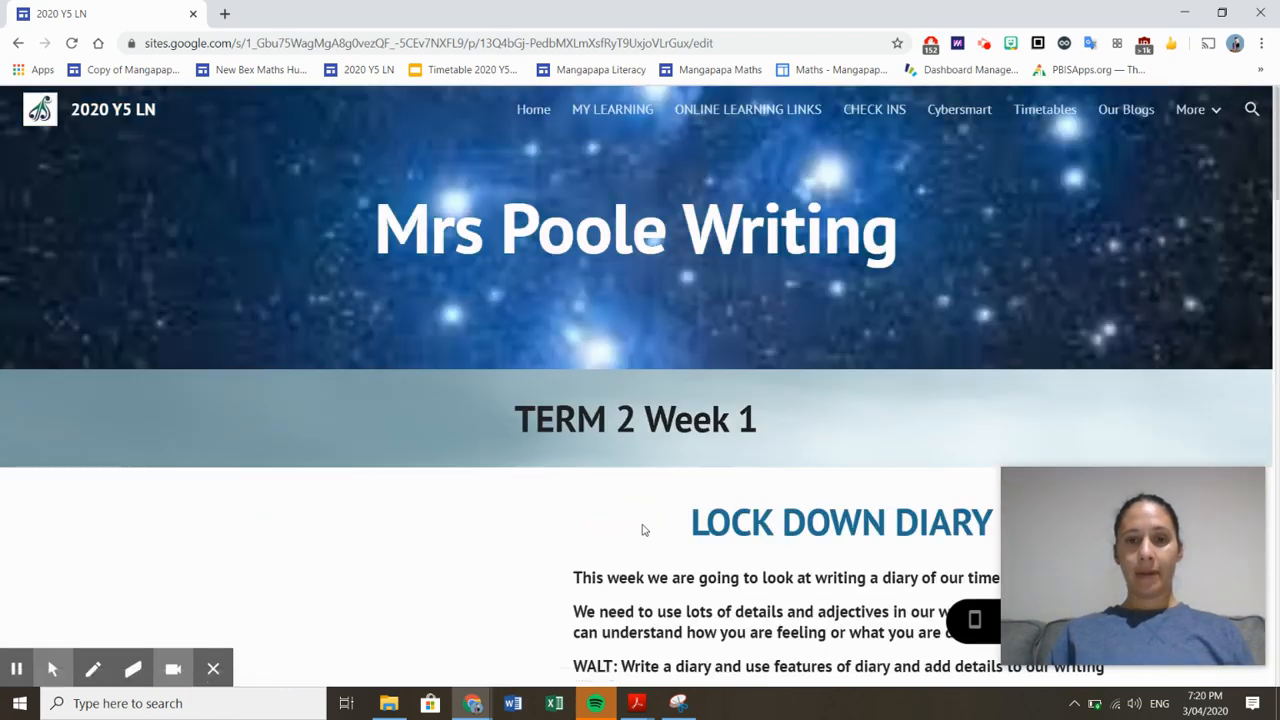
scroll("down", 3)
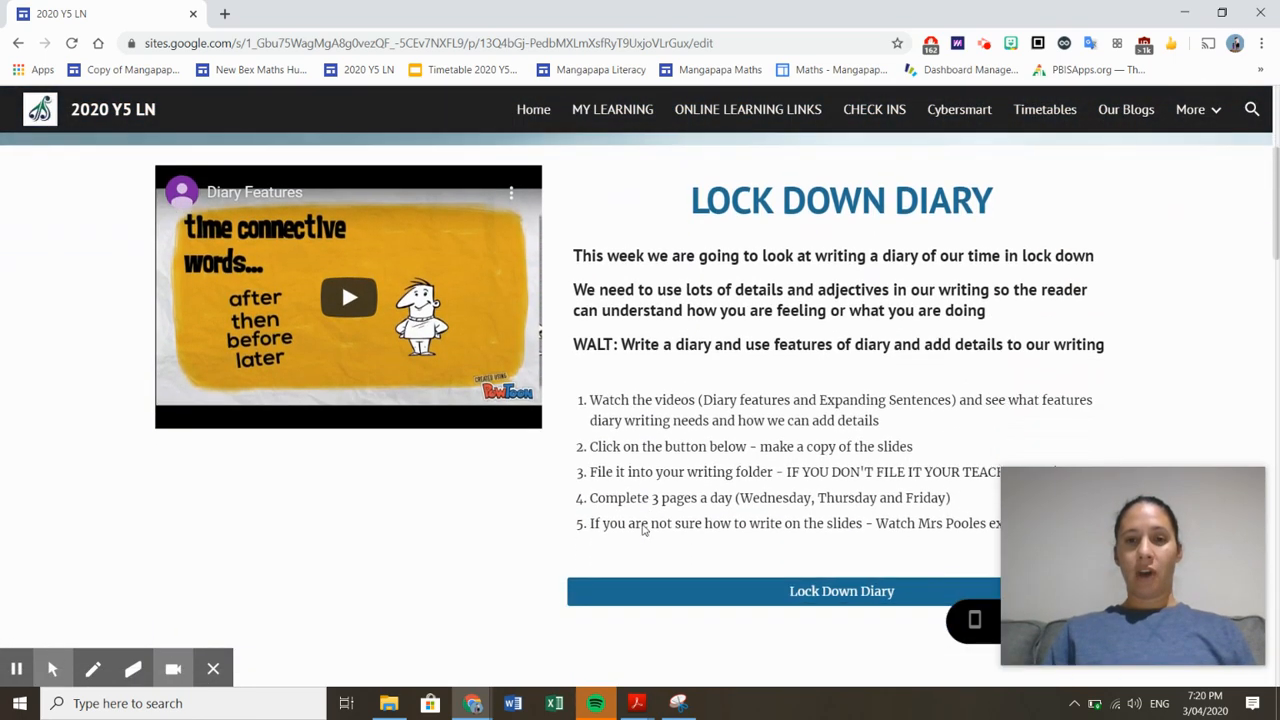
scroll("down", 3)
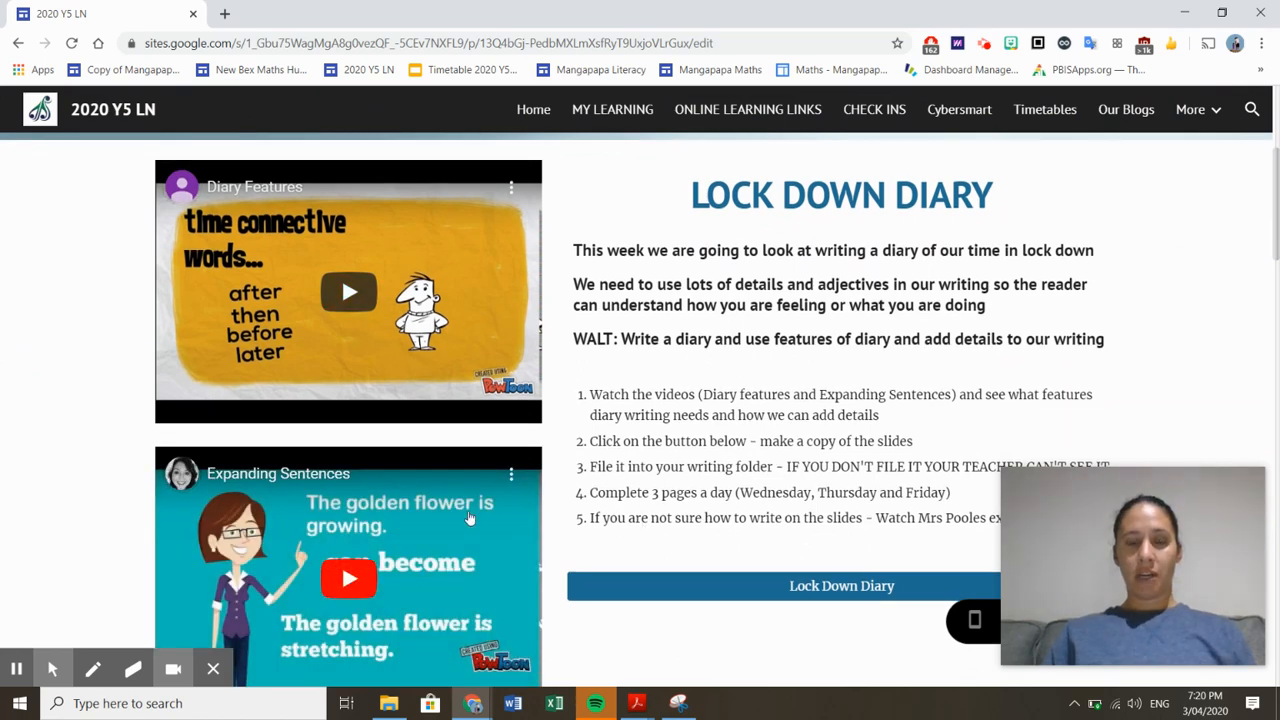
mouse_move(446, 544)
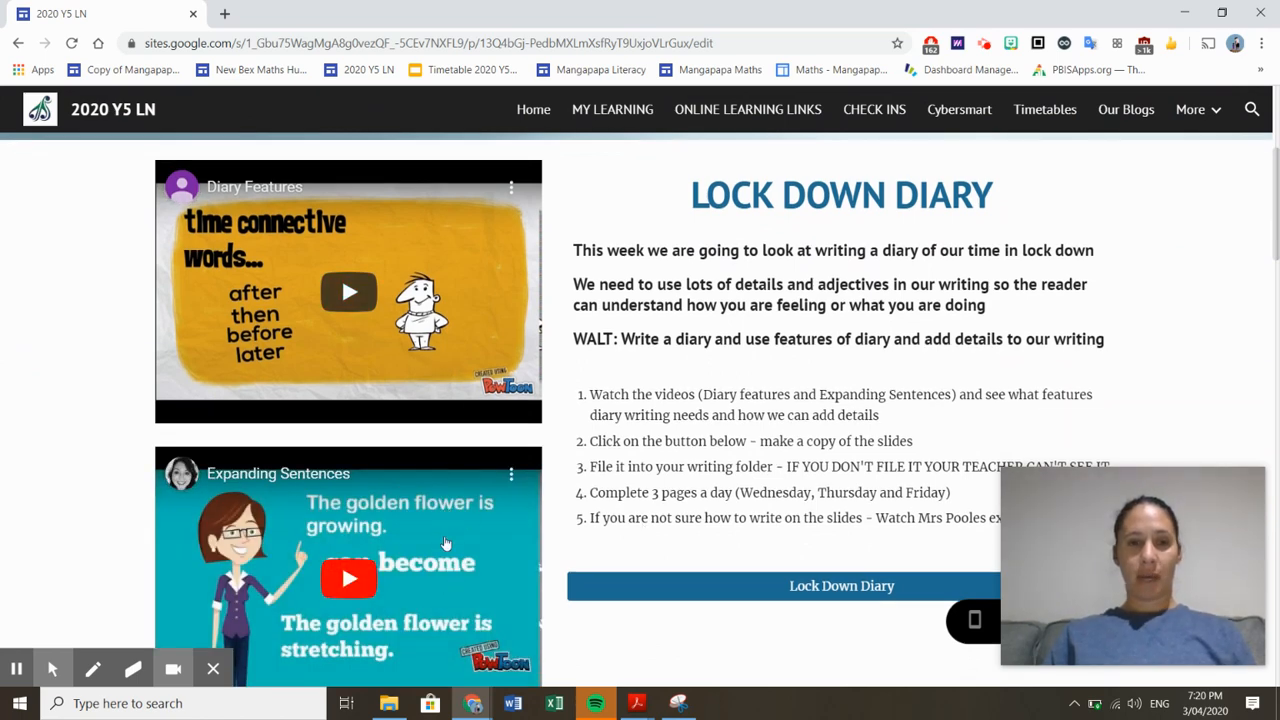
scroll("down", 3)
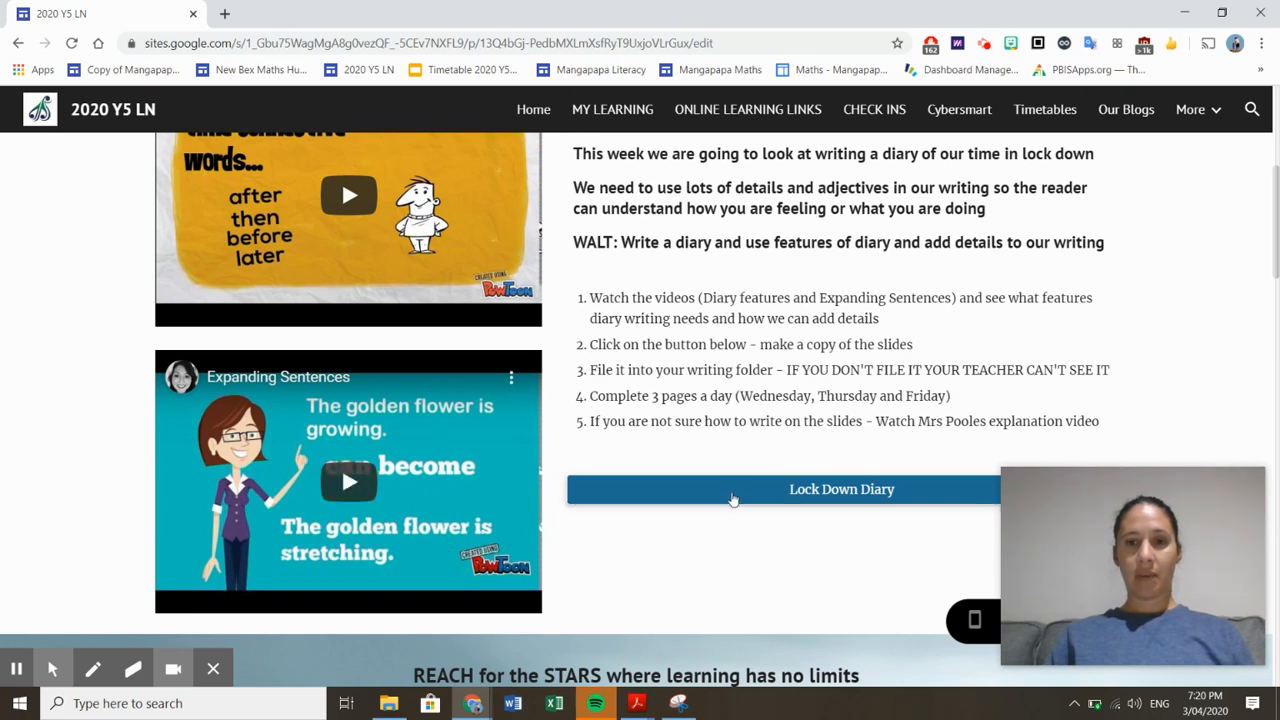
mouse_move(770, 498)
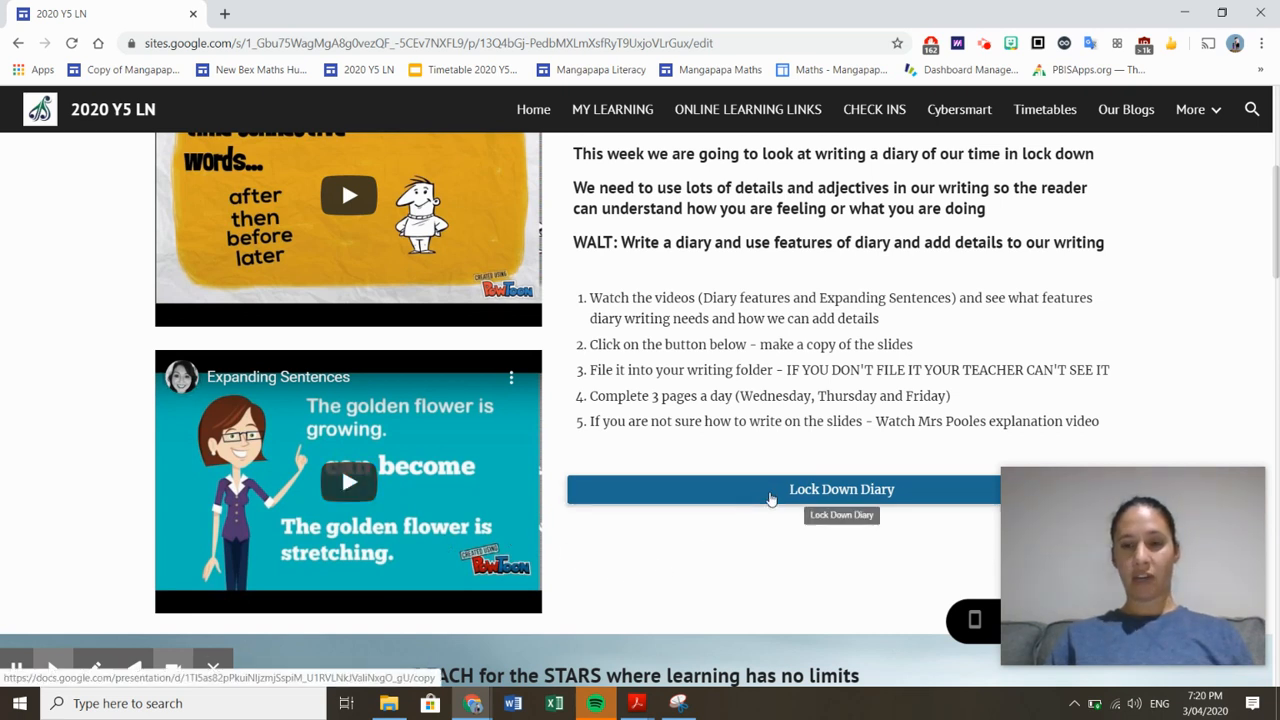
Step: Make a personal copy of the Lock down Diary slides via the Make a copy page
left_click(840, 488)
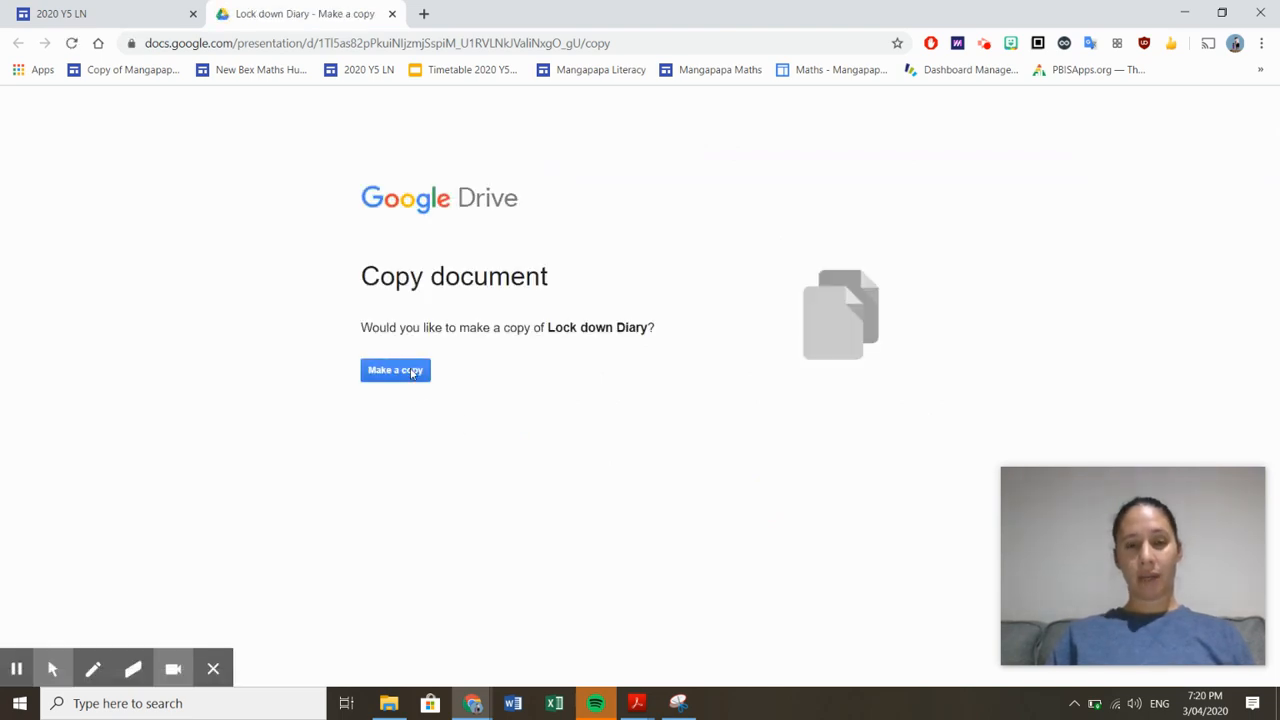
left_click(396, 370)
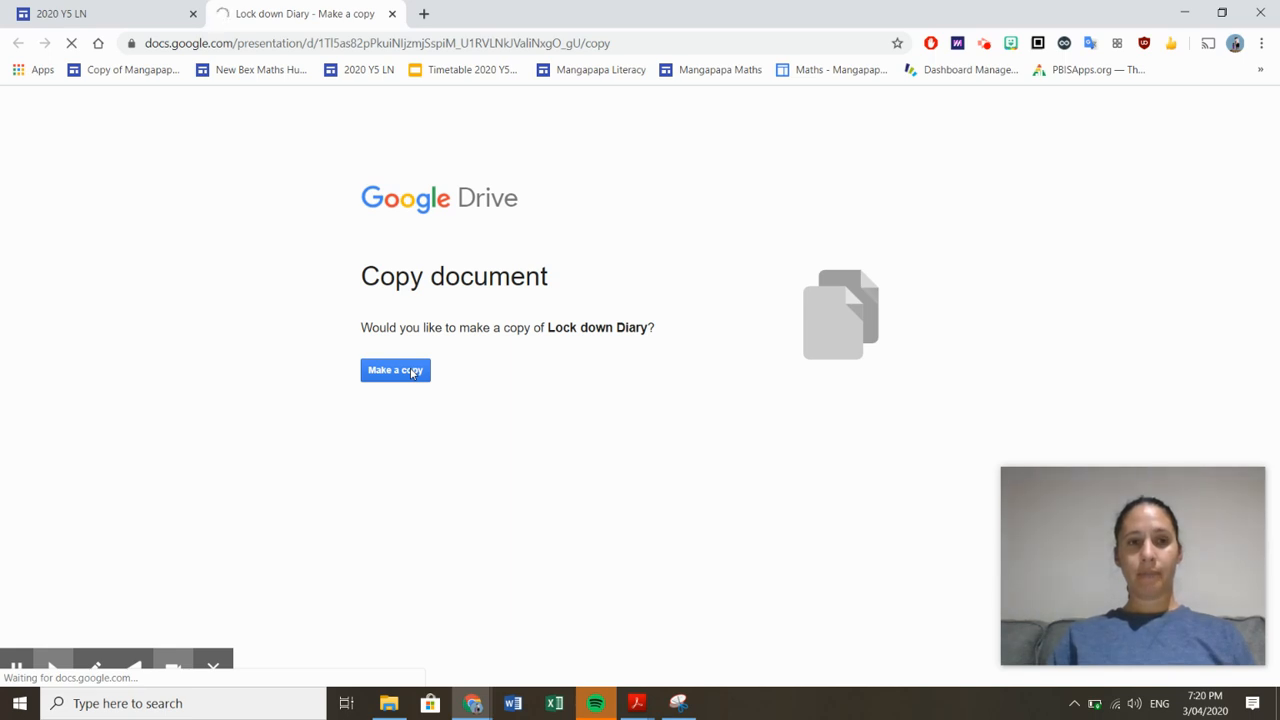
left_click(394, 370)
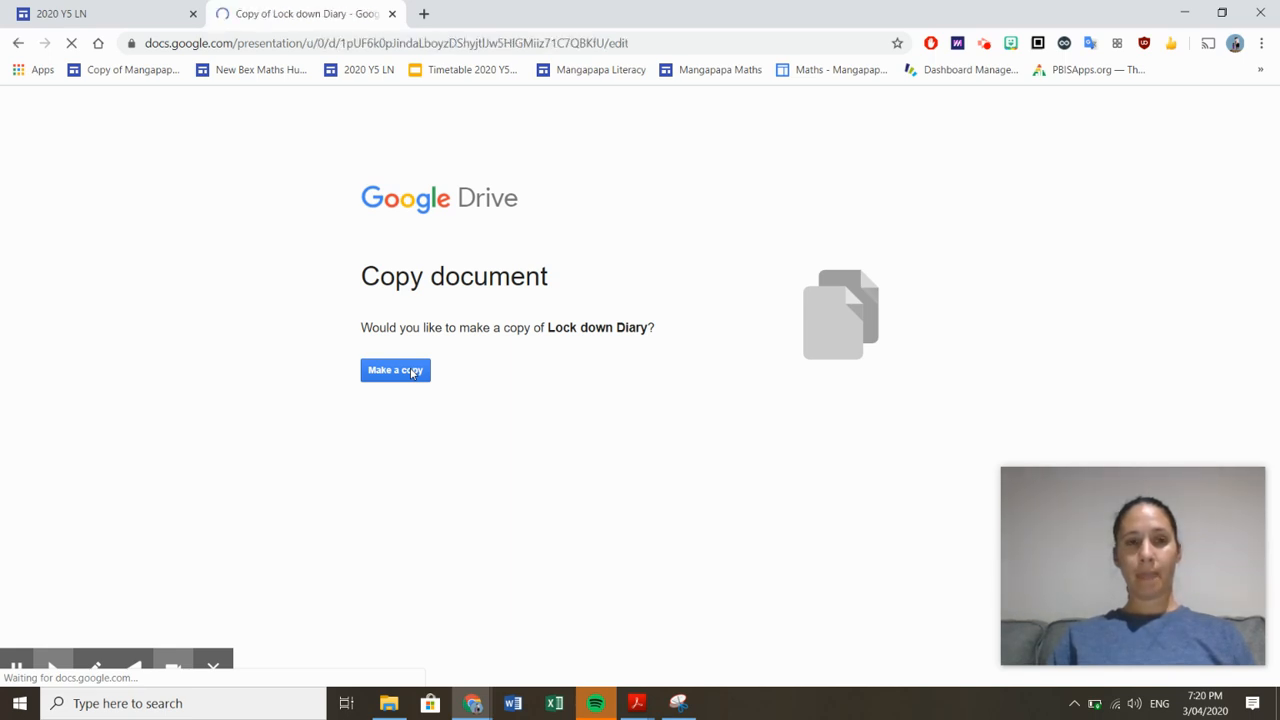
left_click(394, 370)
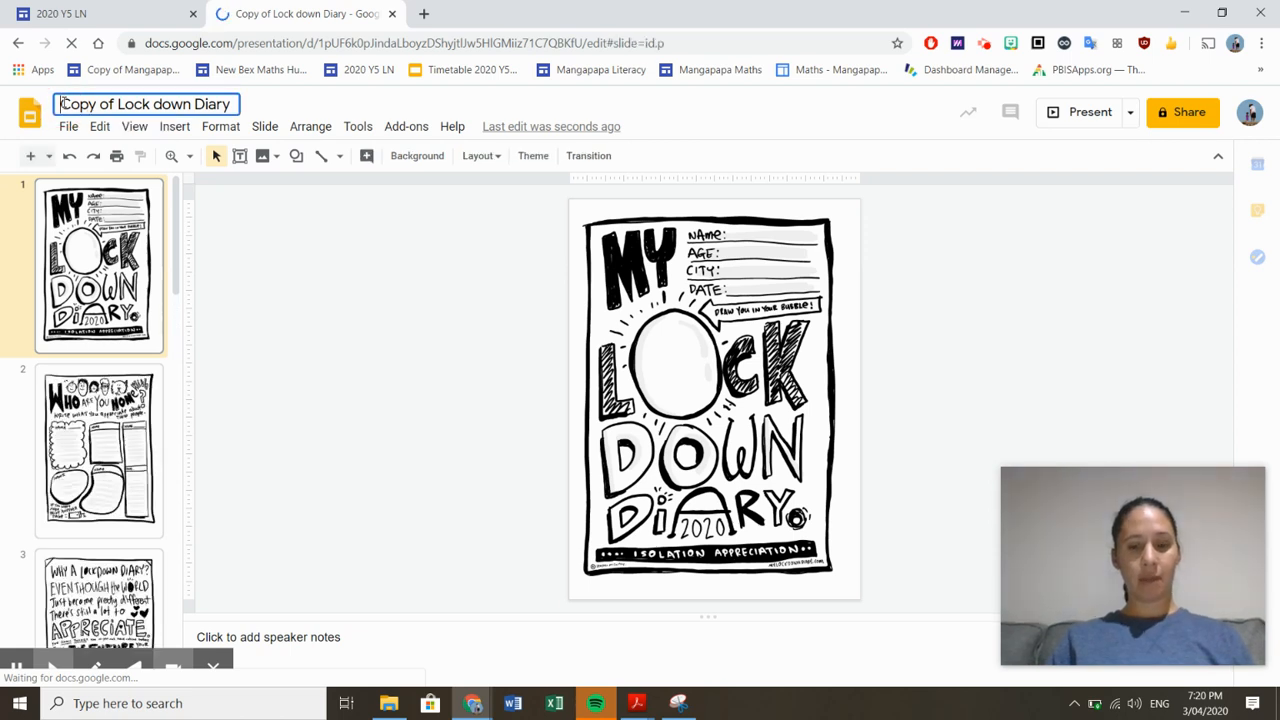
Step: Rename the presentation to 'Mrs Poole Copy of Lock down Diary'
type("Mrs Pod")
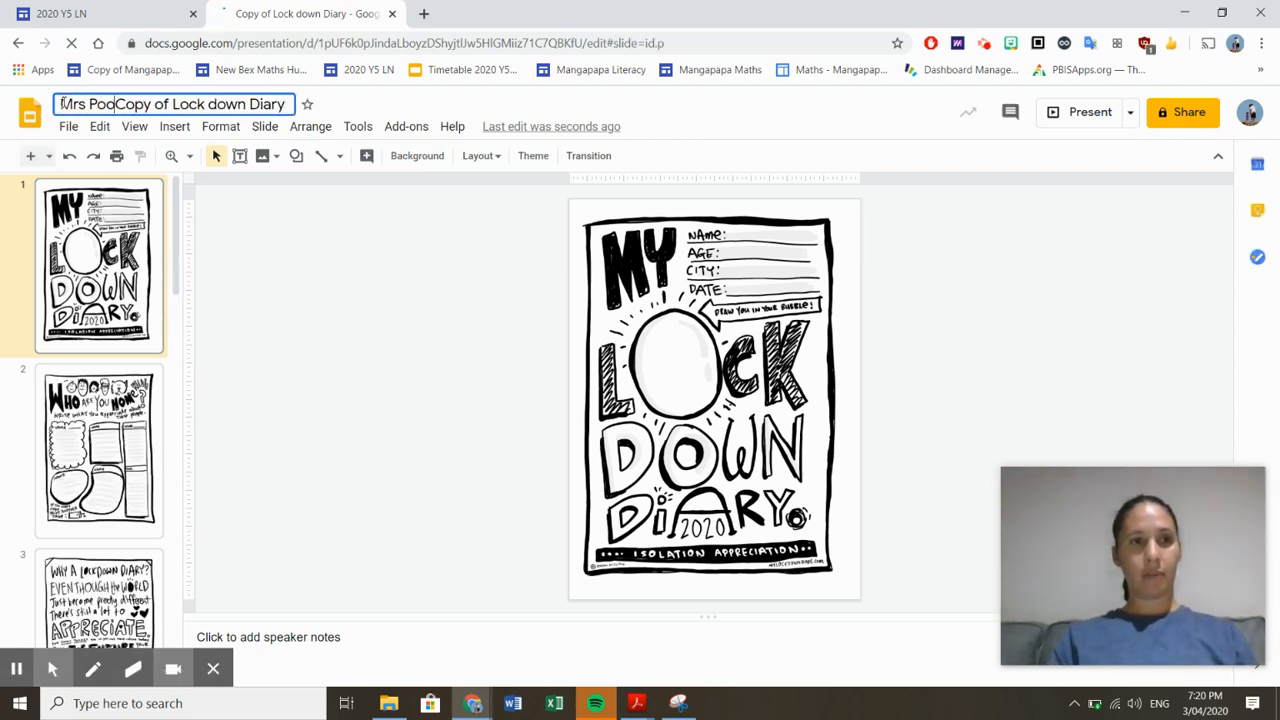
type("le")
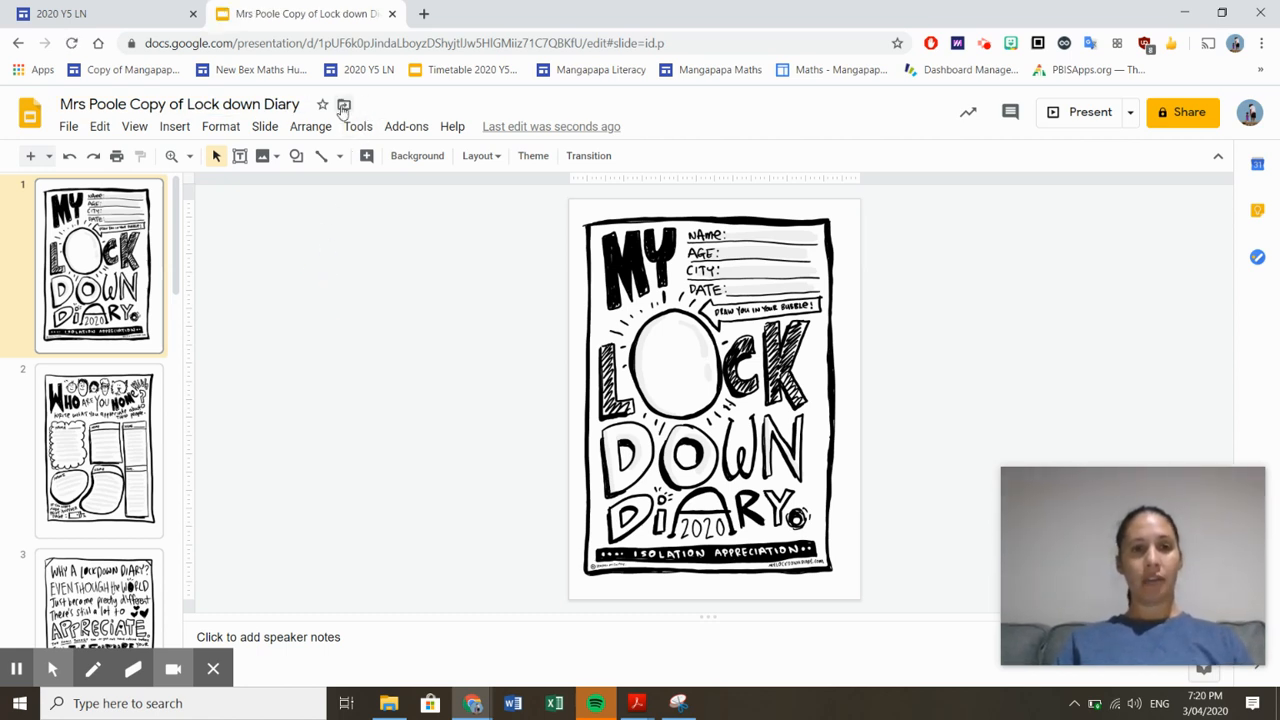
left_click(344, 104)
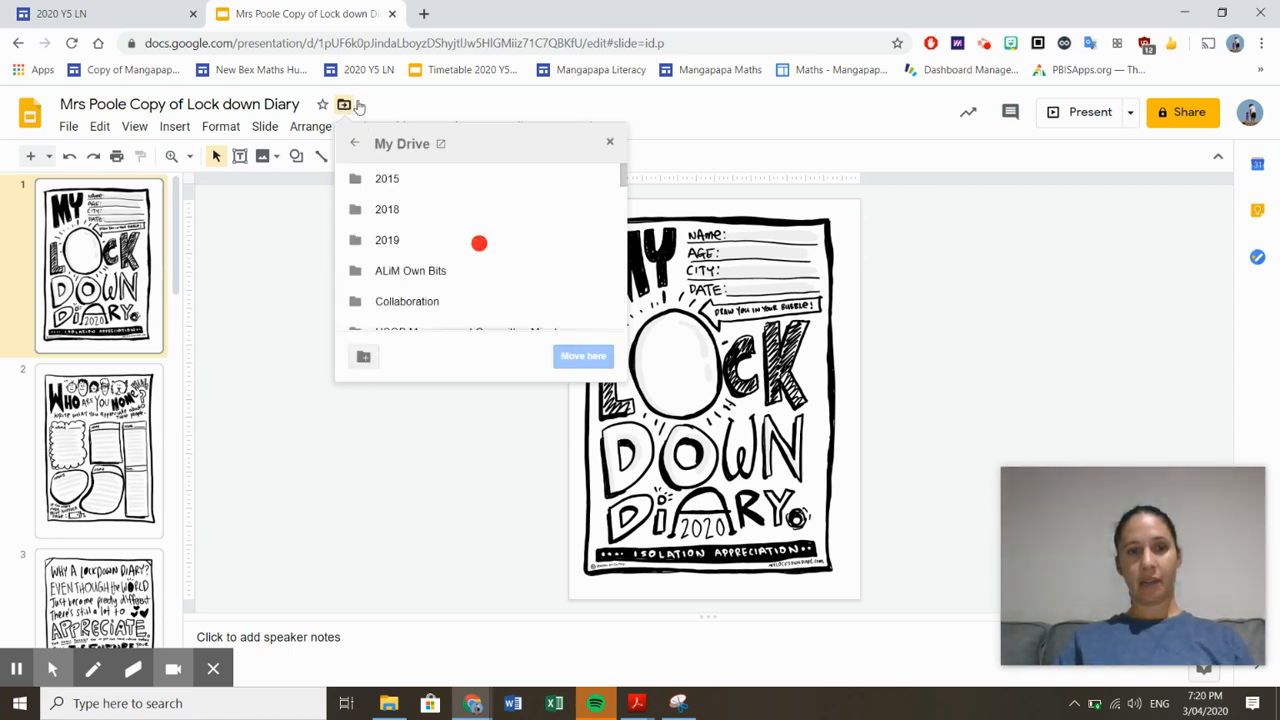
left_click(610, 142)
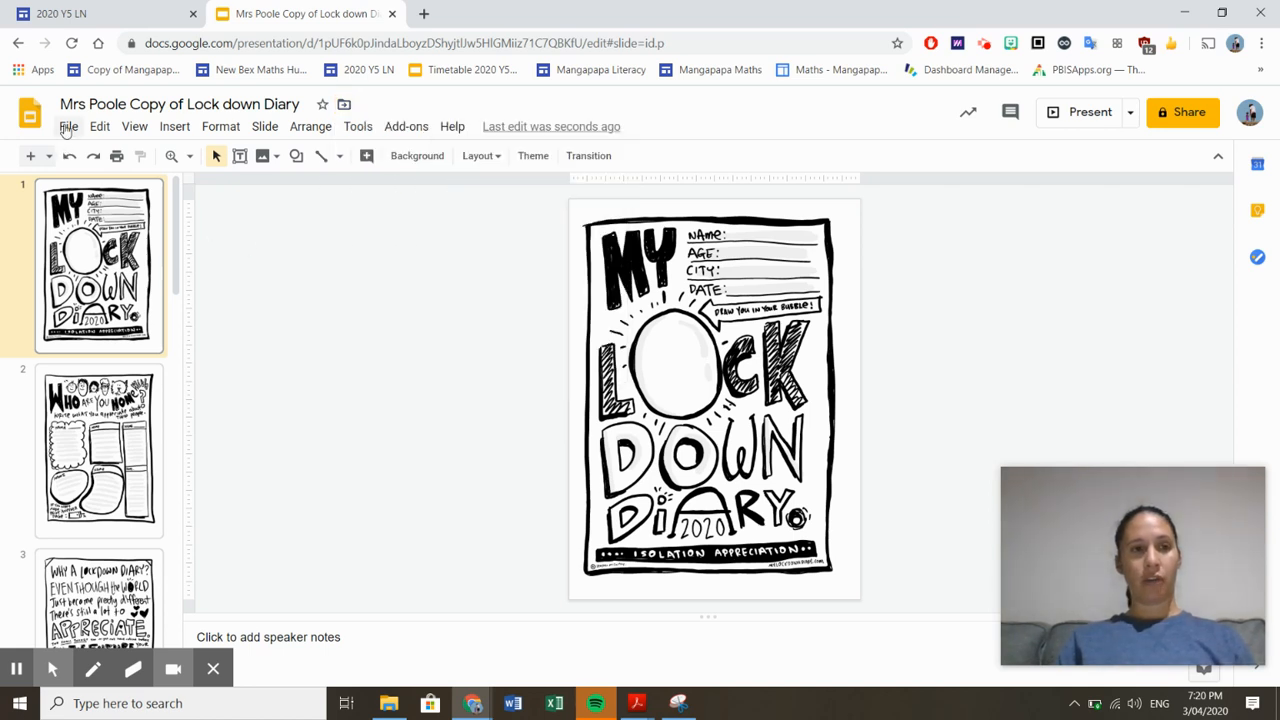
left_click(68, 126)
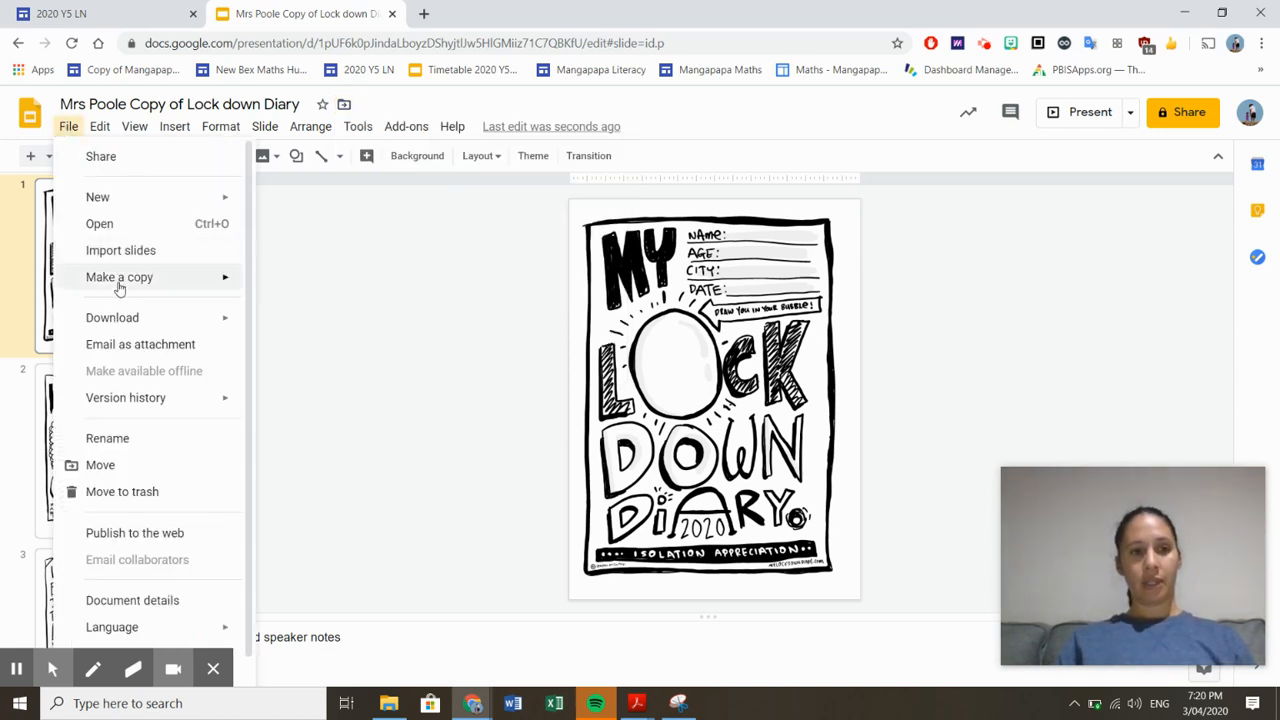
mouse_move(100, 464)
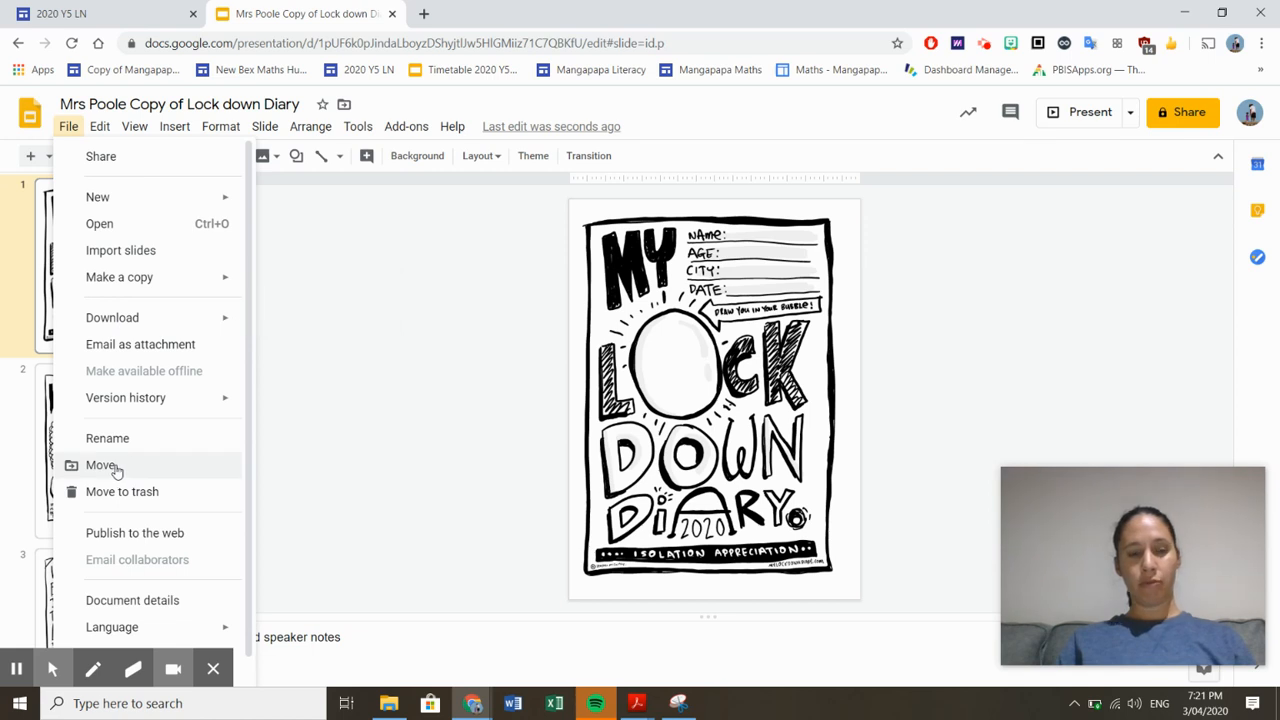
left_click(100, 464)
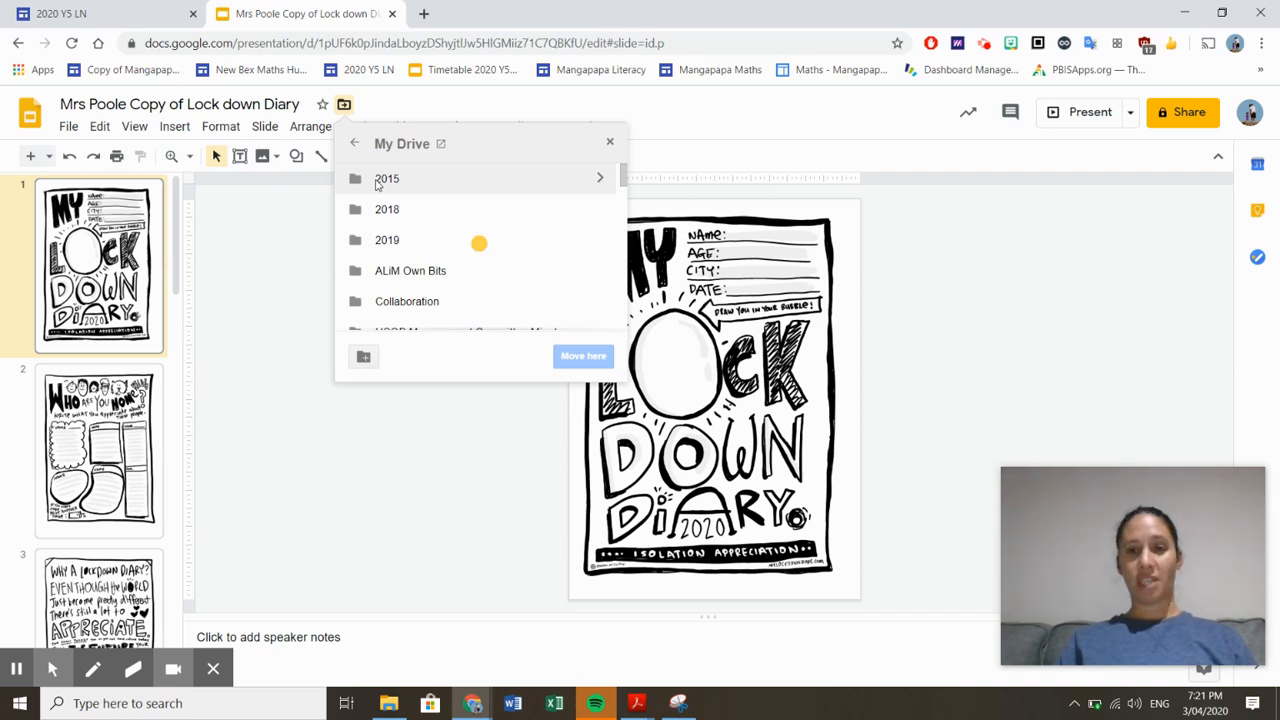
mouse_move(452, 464)
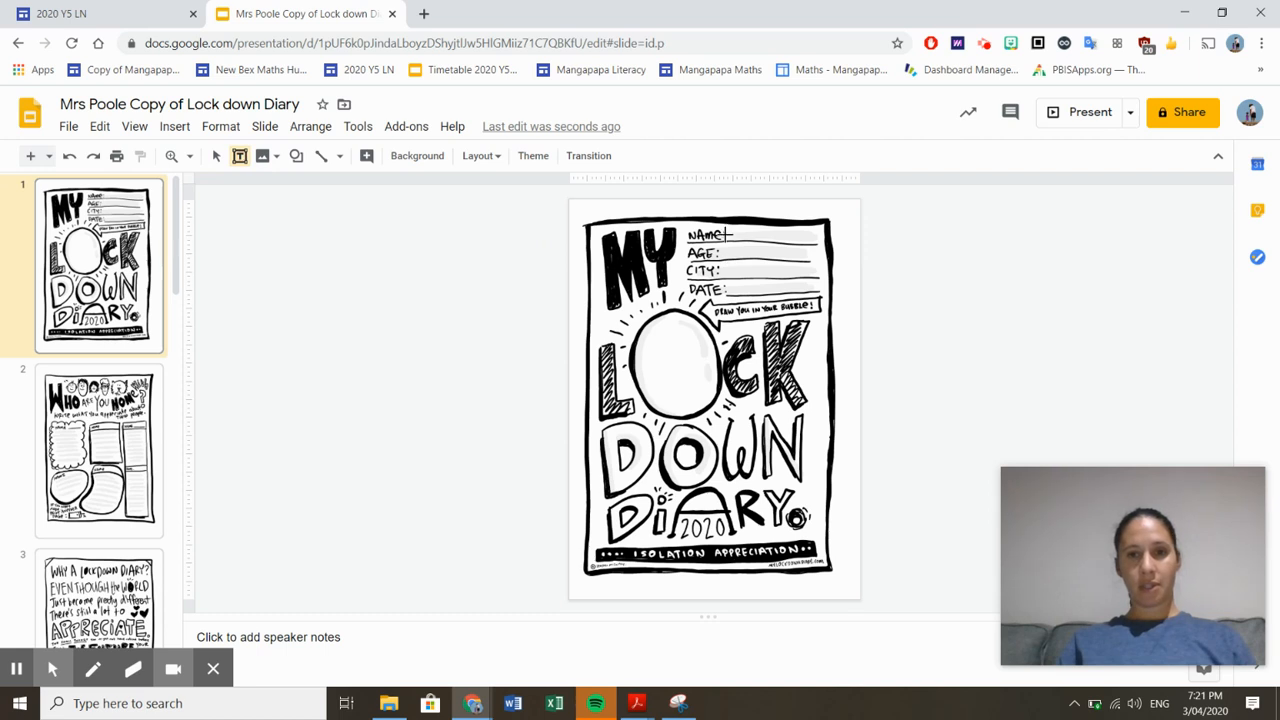
Step: Add a text box beside the cover's Name/Age/City/Date lines
left_click(756, 276)
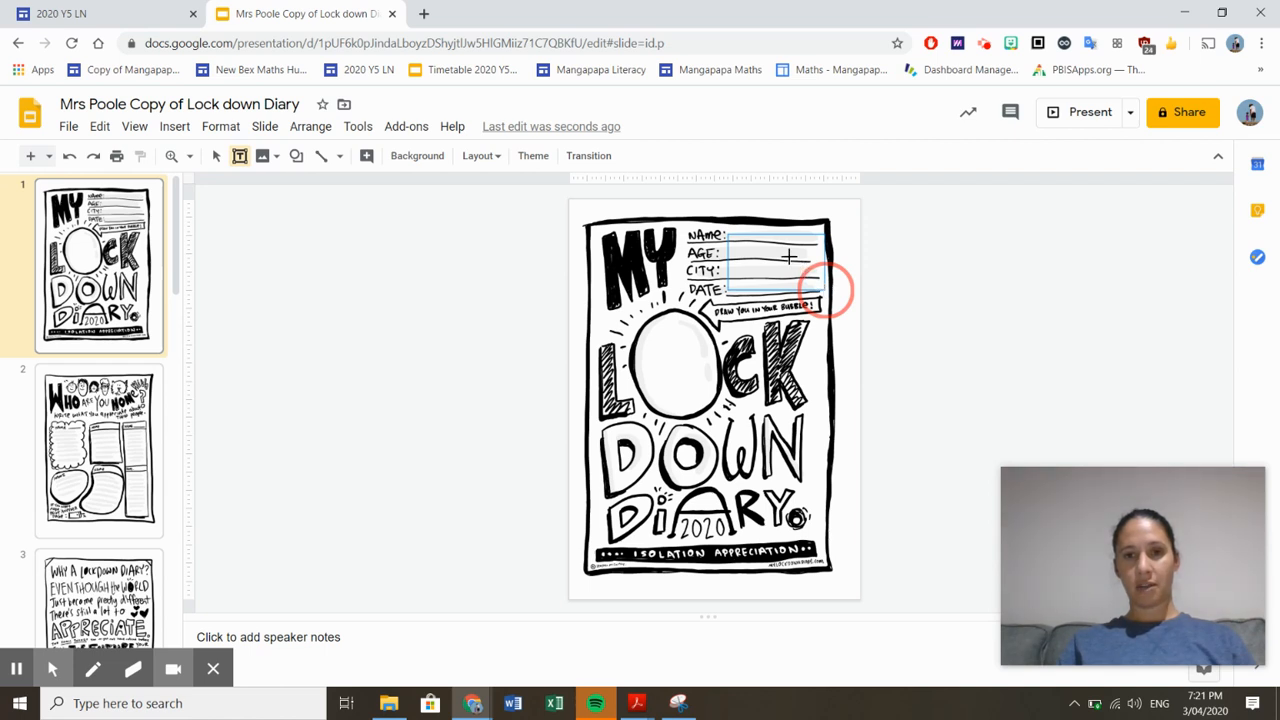
left_click(776, 260)
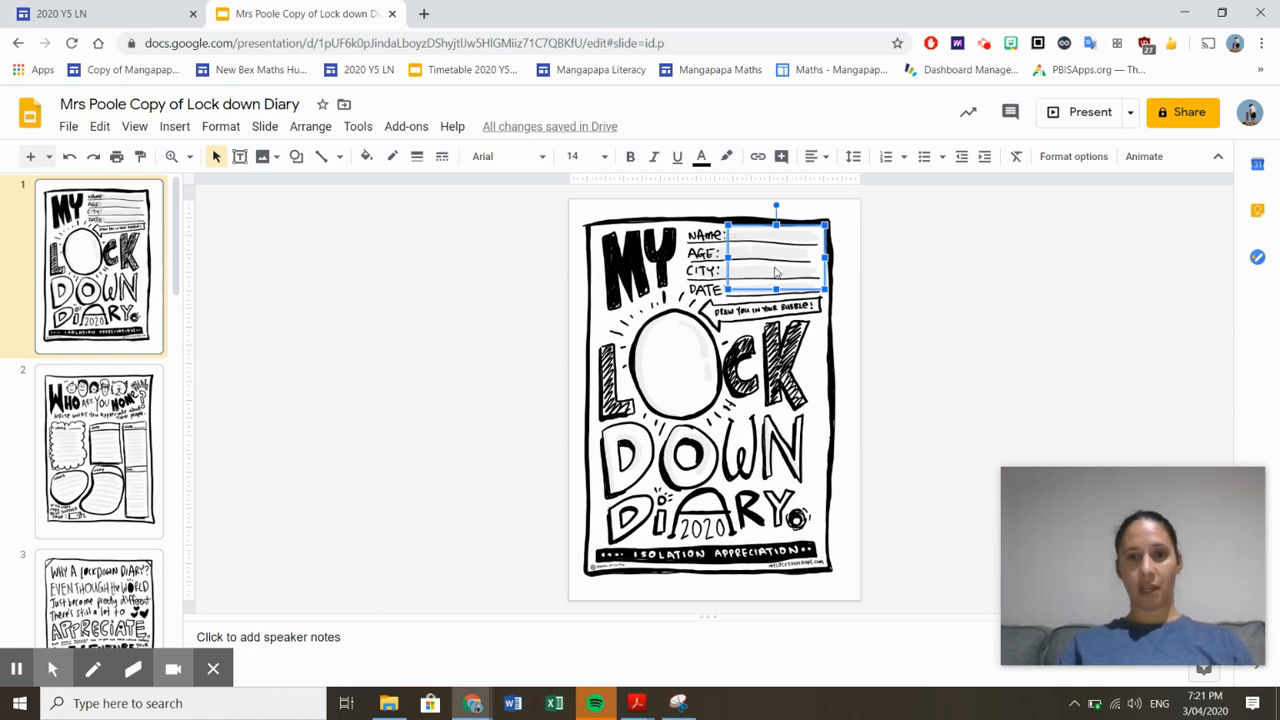
Step: Fill in the name, age, city Gisborne and date 15th April on separate lines
type("Mrs Poo")
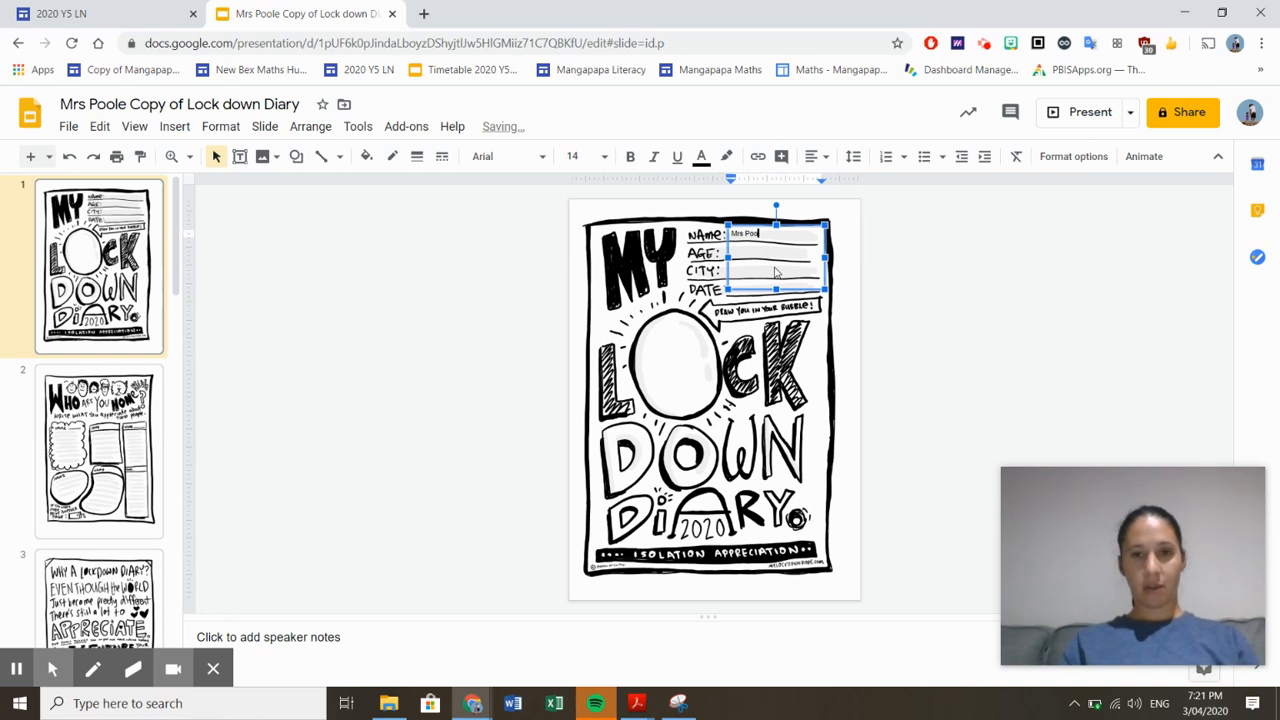
type("le")
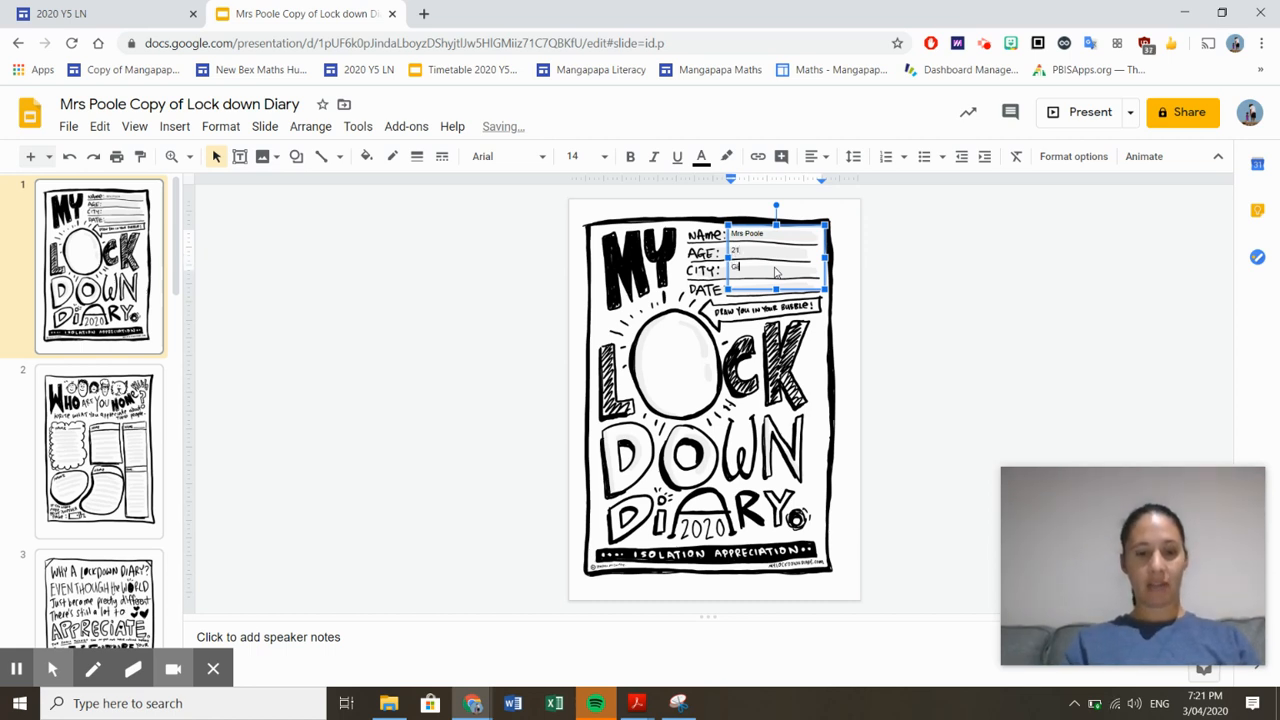
type("Gisborne")
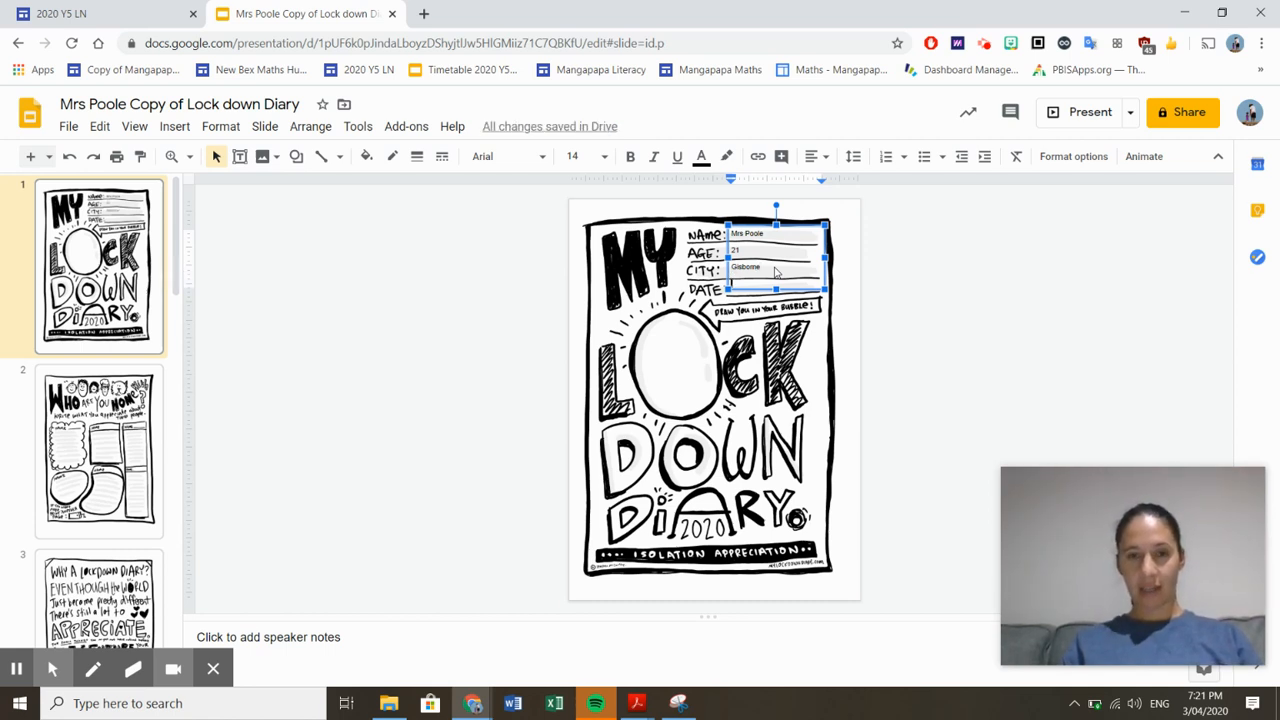
type("15")
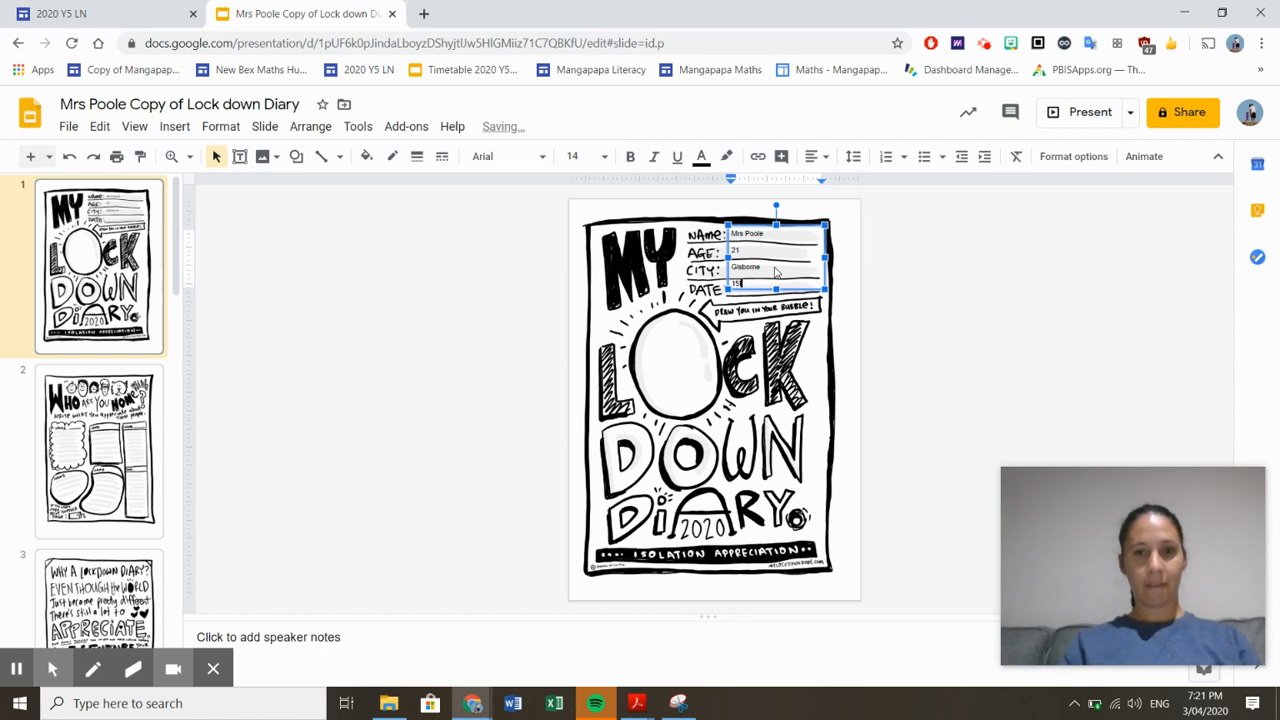
type("15th April")
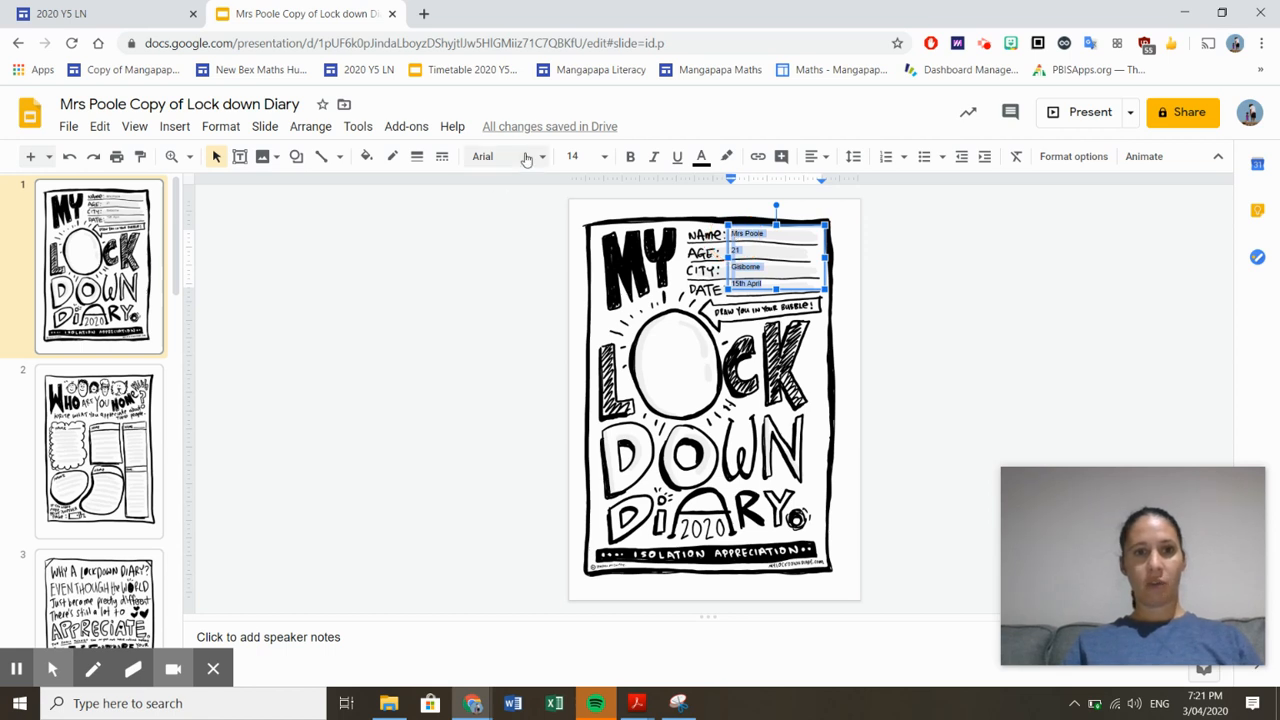
Step: Set the cover details text to font size 18
left_click(508, 156)
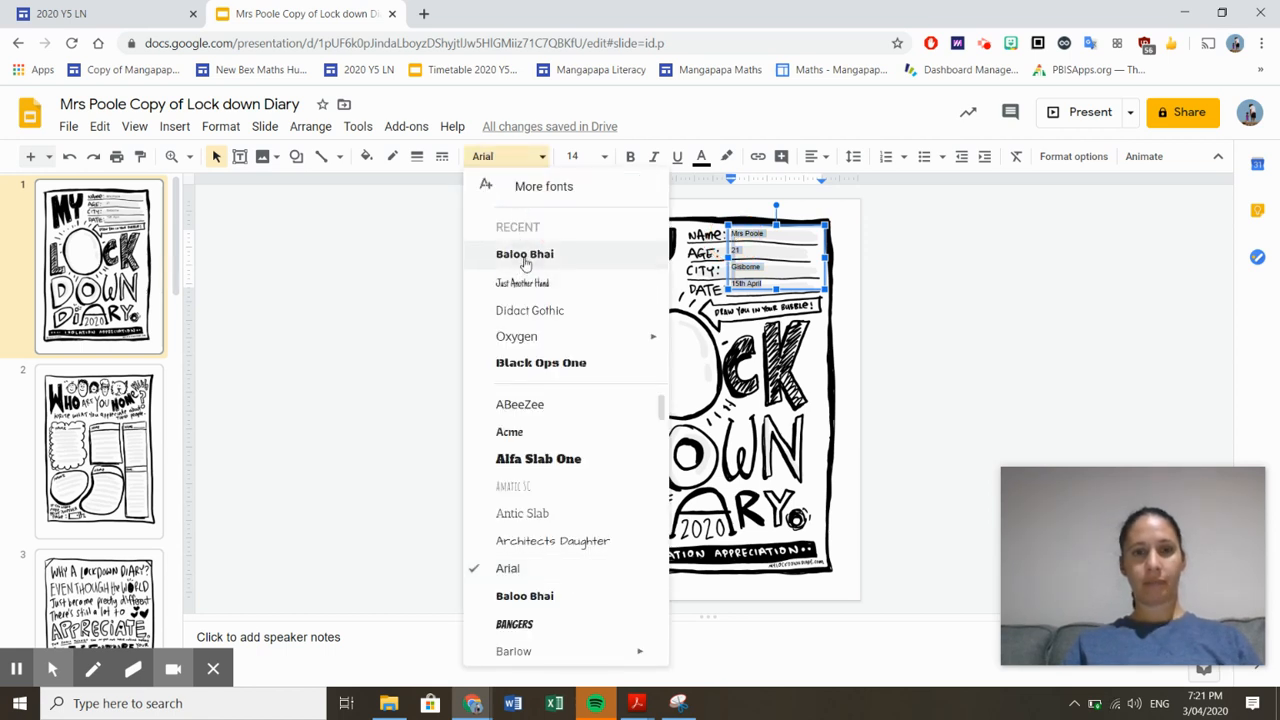
left_click(524, 252)
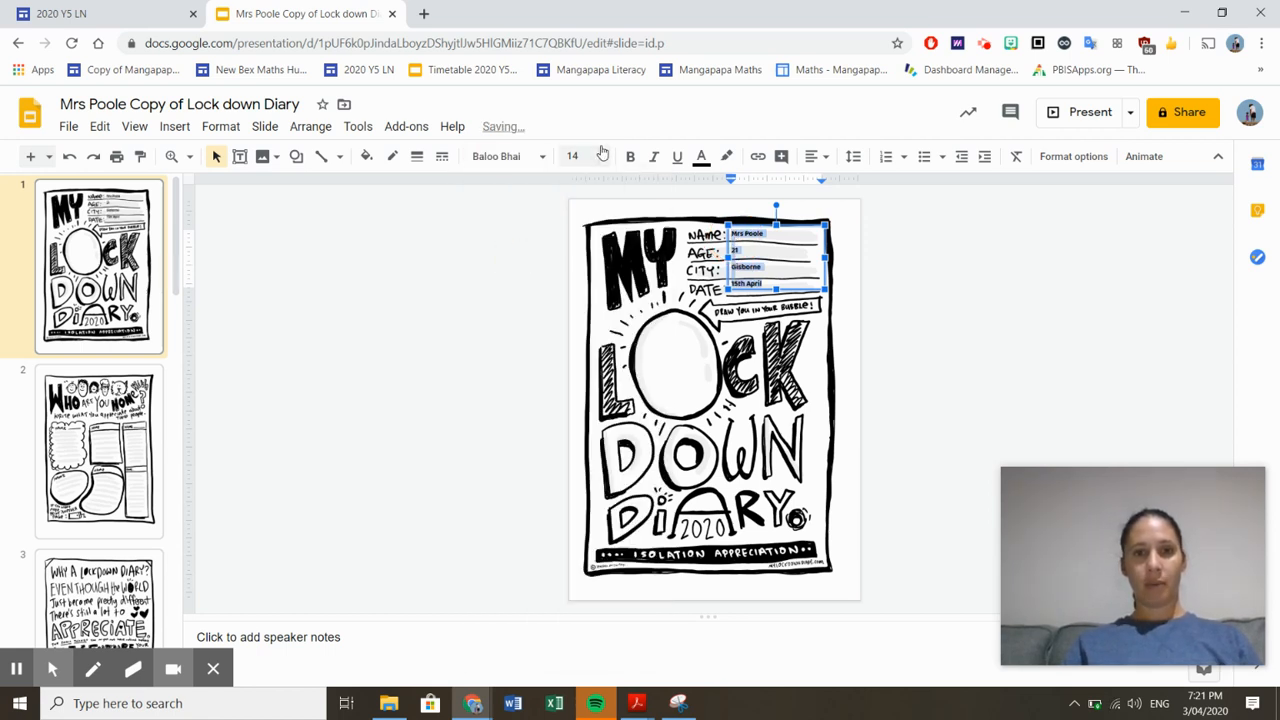
left_click(604, 156)
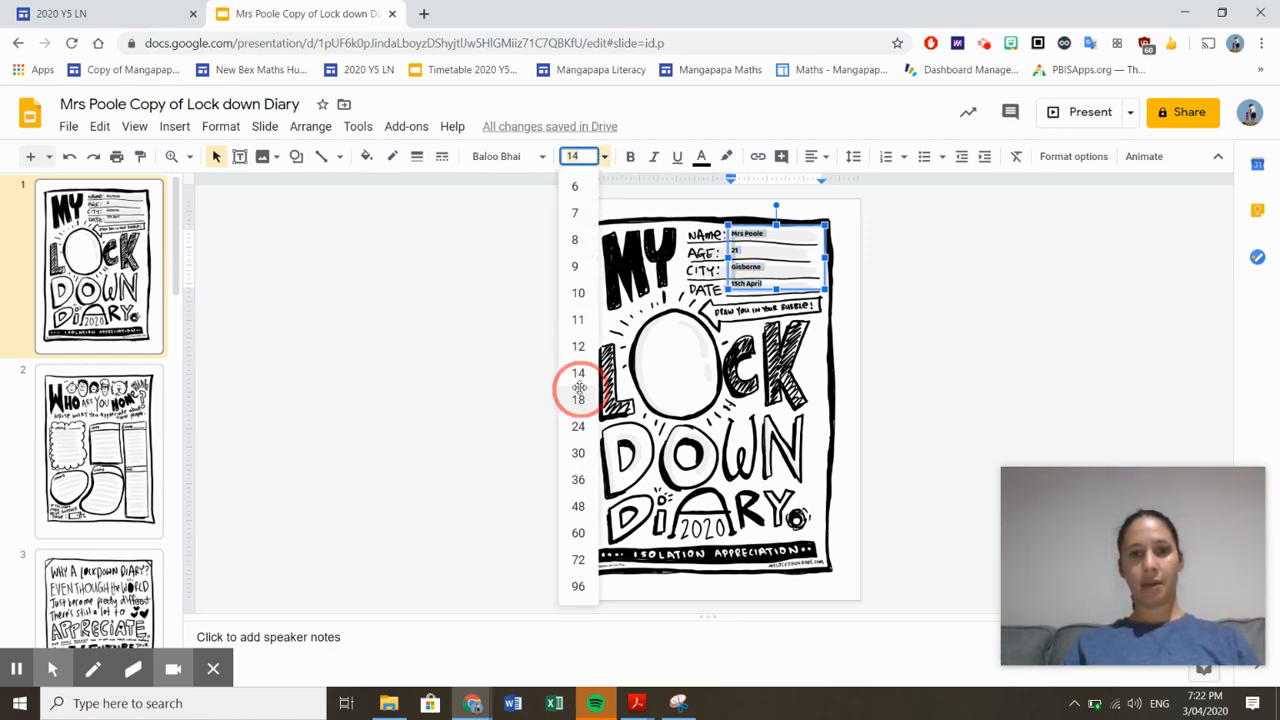
left_click(578, 400)
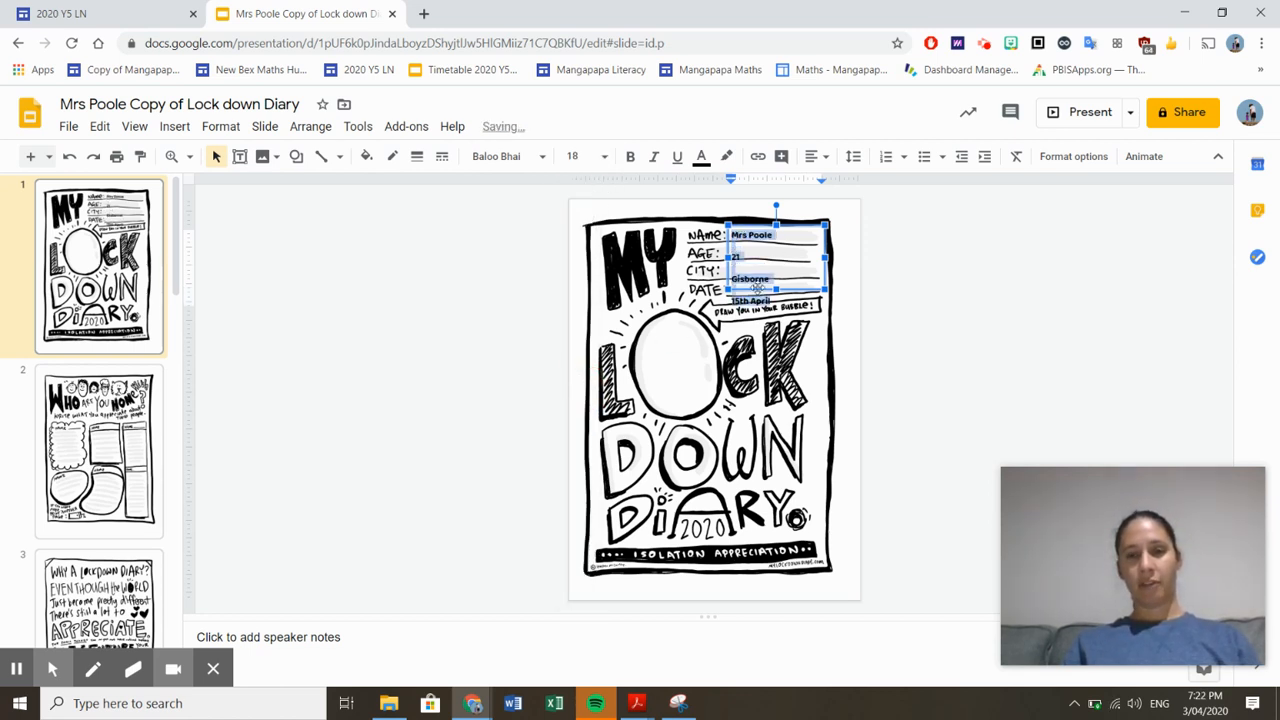
left_click(928, 260)
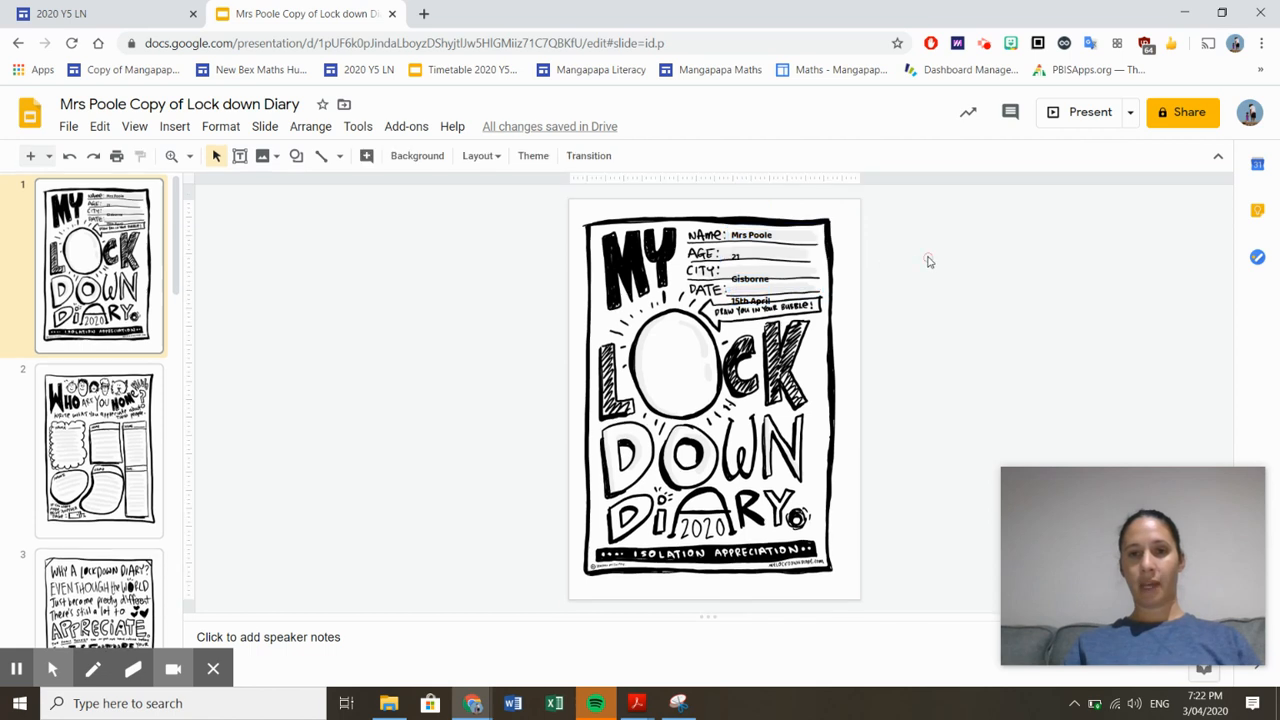
mouse_move(248, 442)
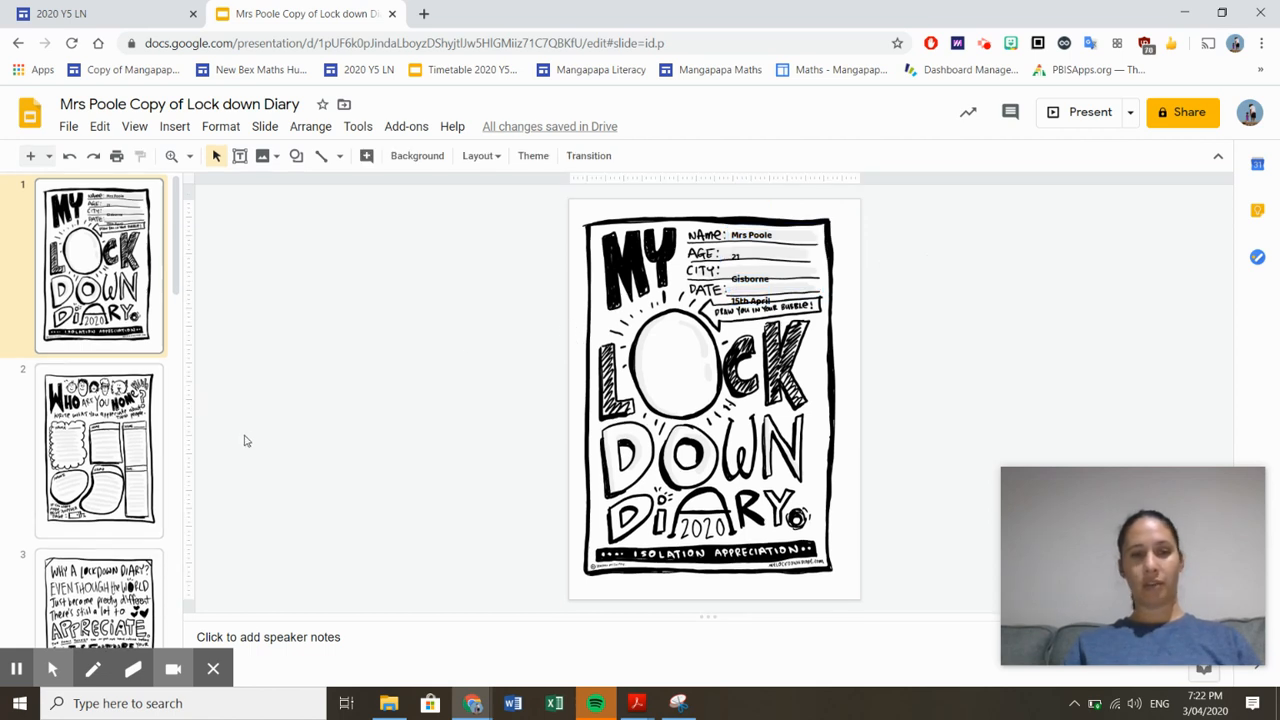
mouse_move(668, 372)
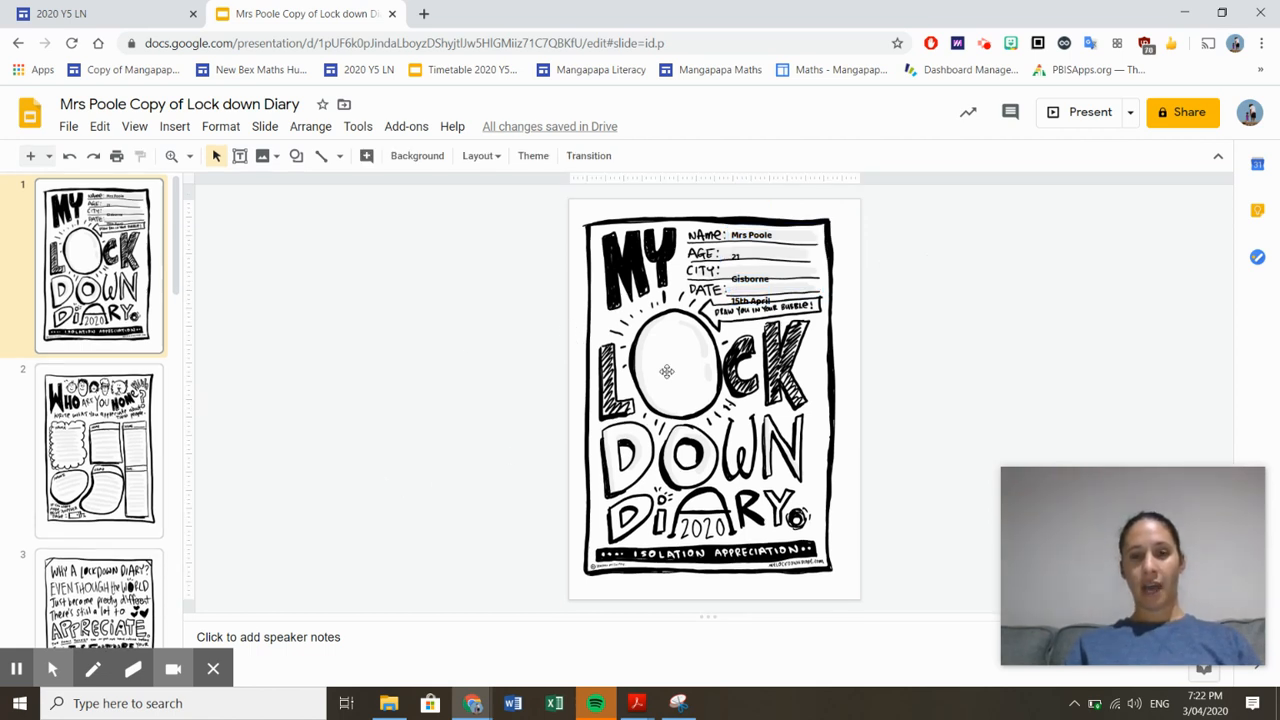
mouse_move(672, 318)
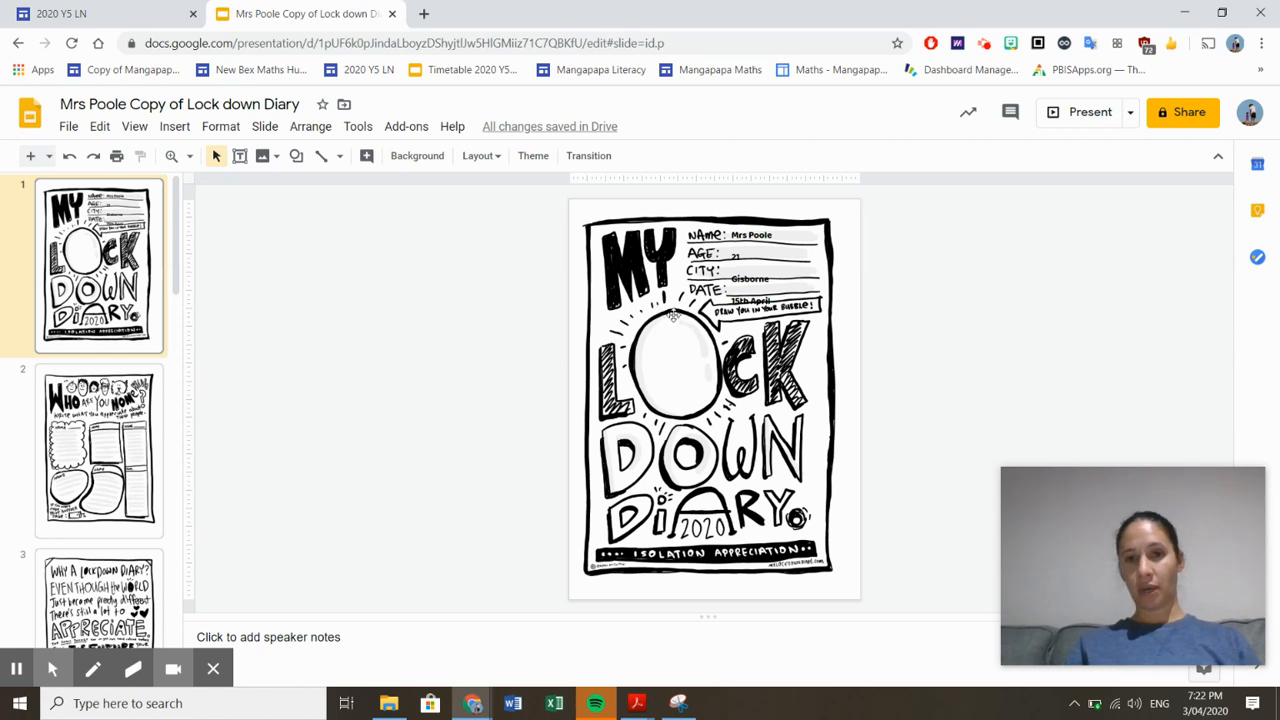
mouse_move(174, 126)
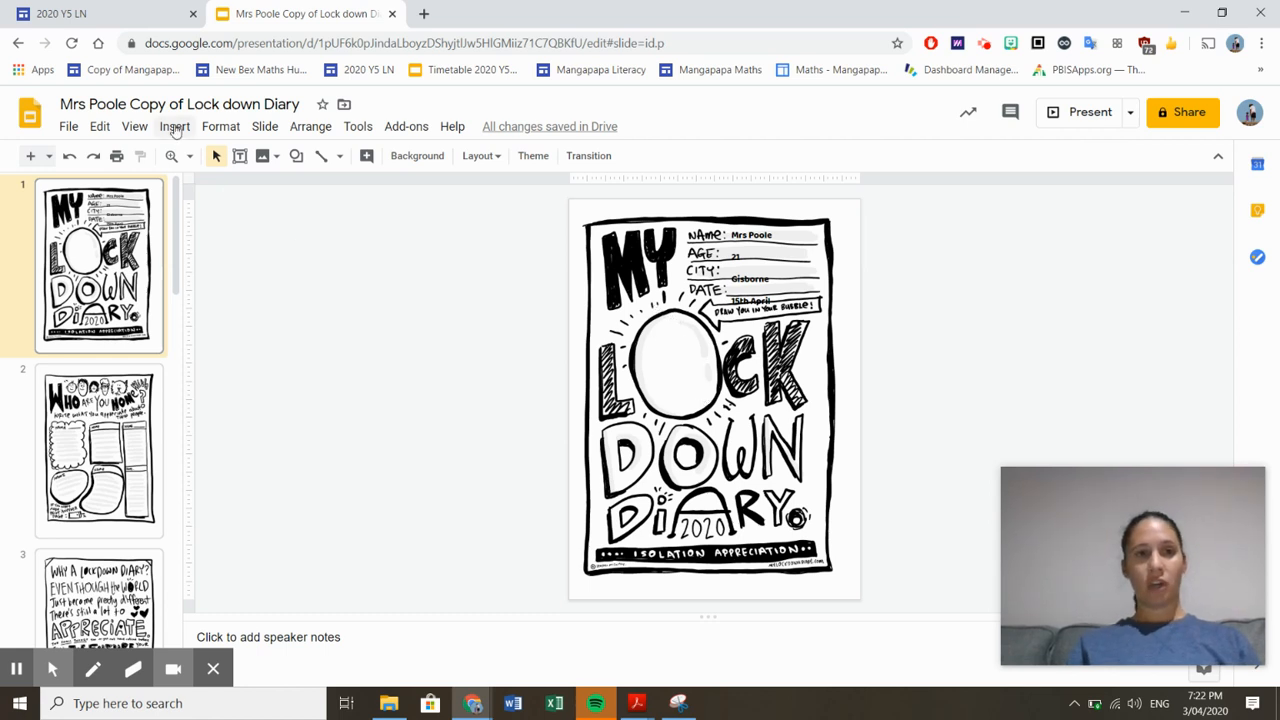
Step: Capture a webcam snapshot via Insert > Image > Camera and insert it on the cover
left_click(174, 126)
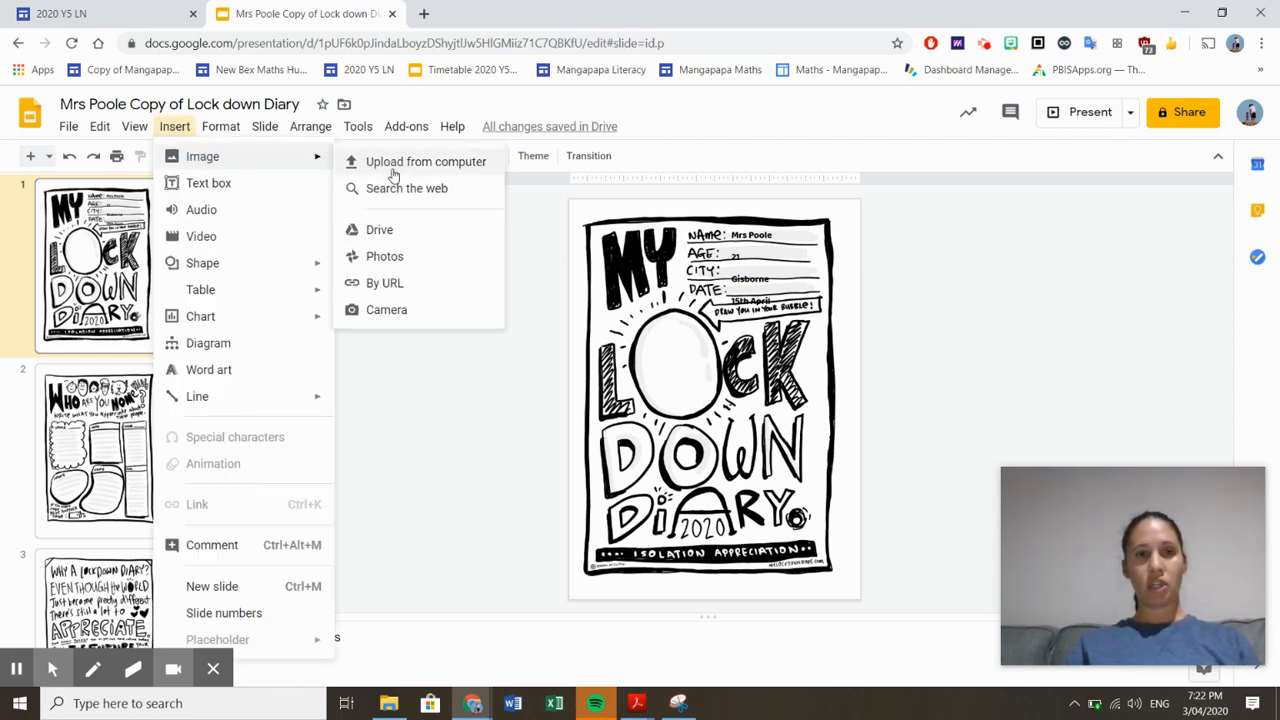
left_click(396, 314)
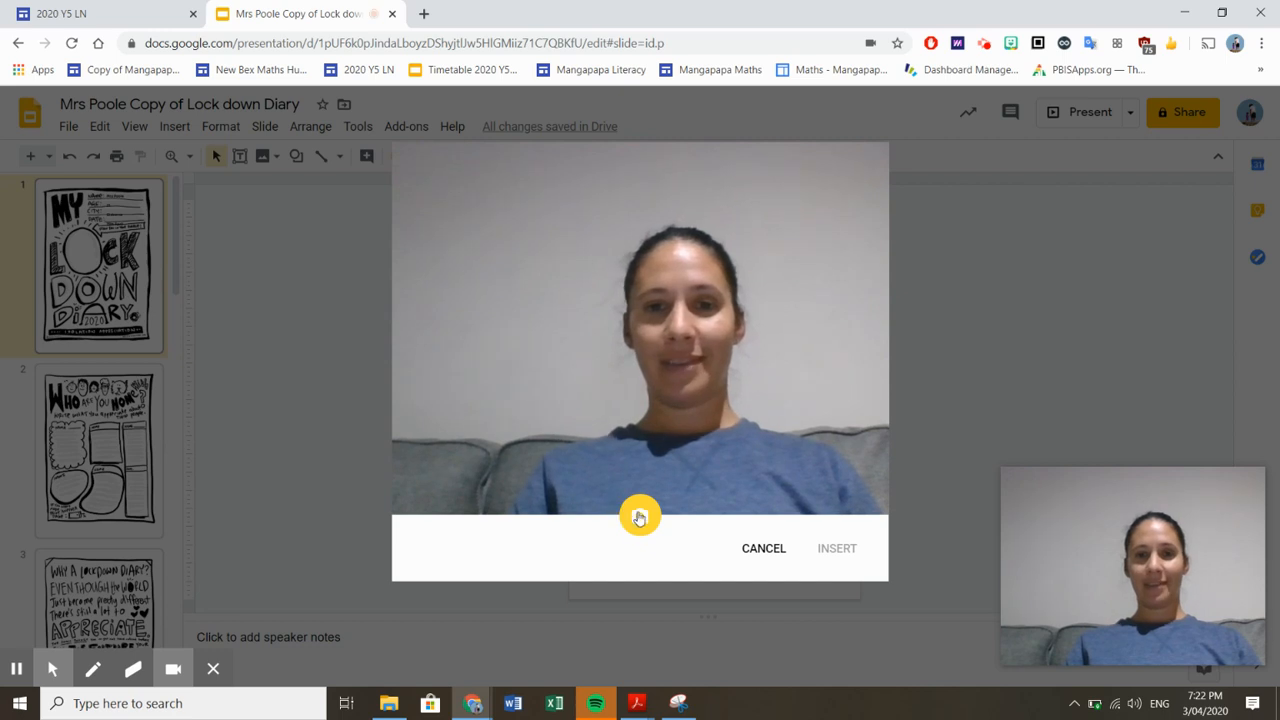
mouse_move(640, 516)
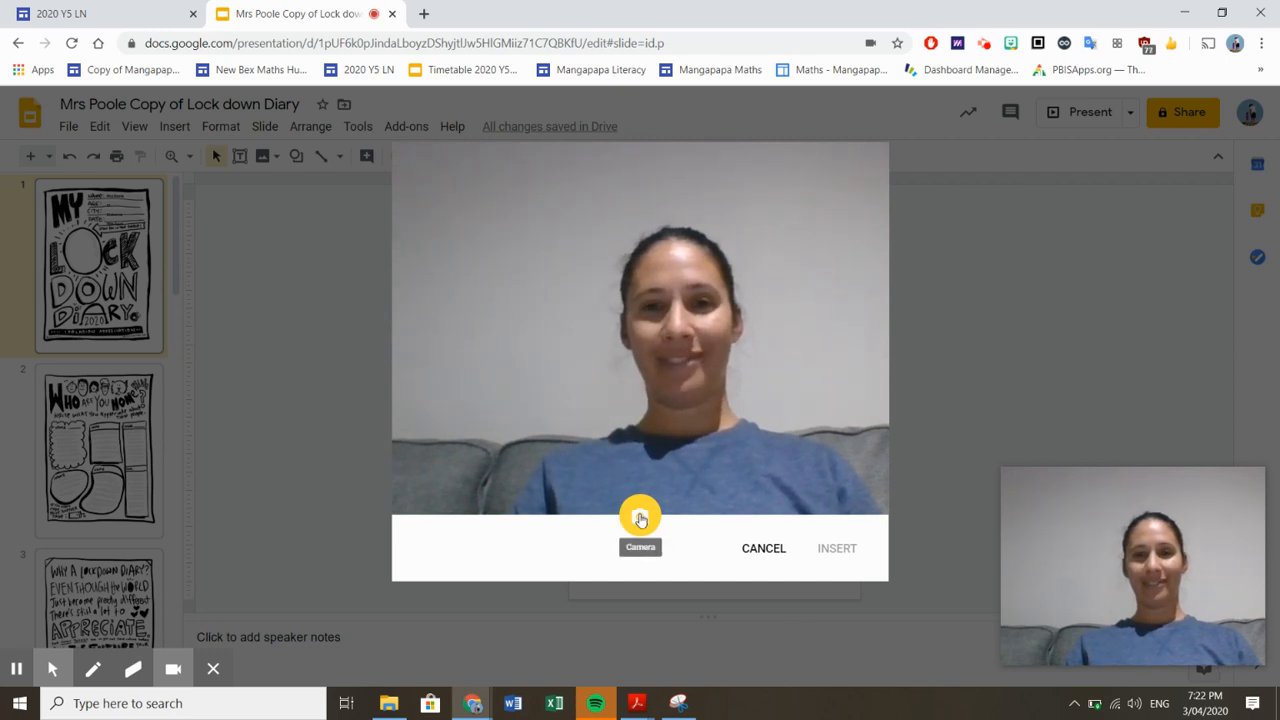
left_click(640, 516)
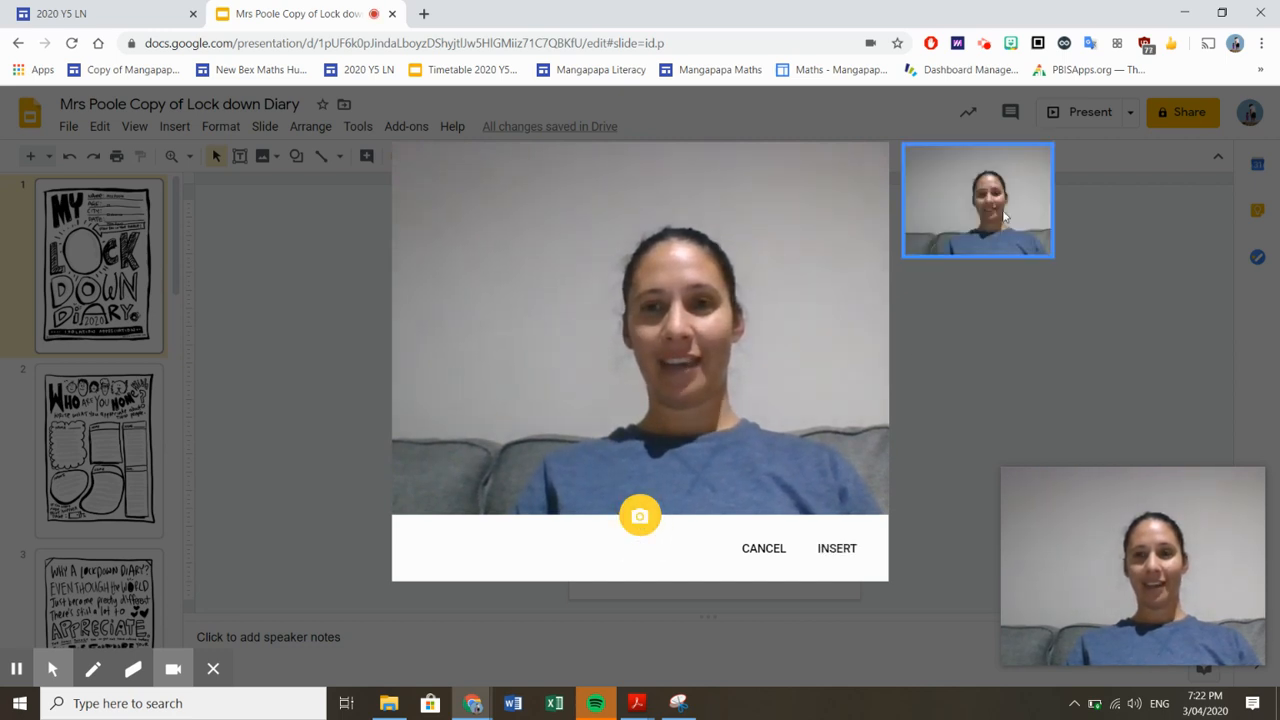
left_click(640, 516)
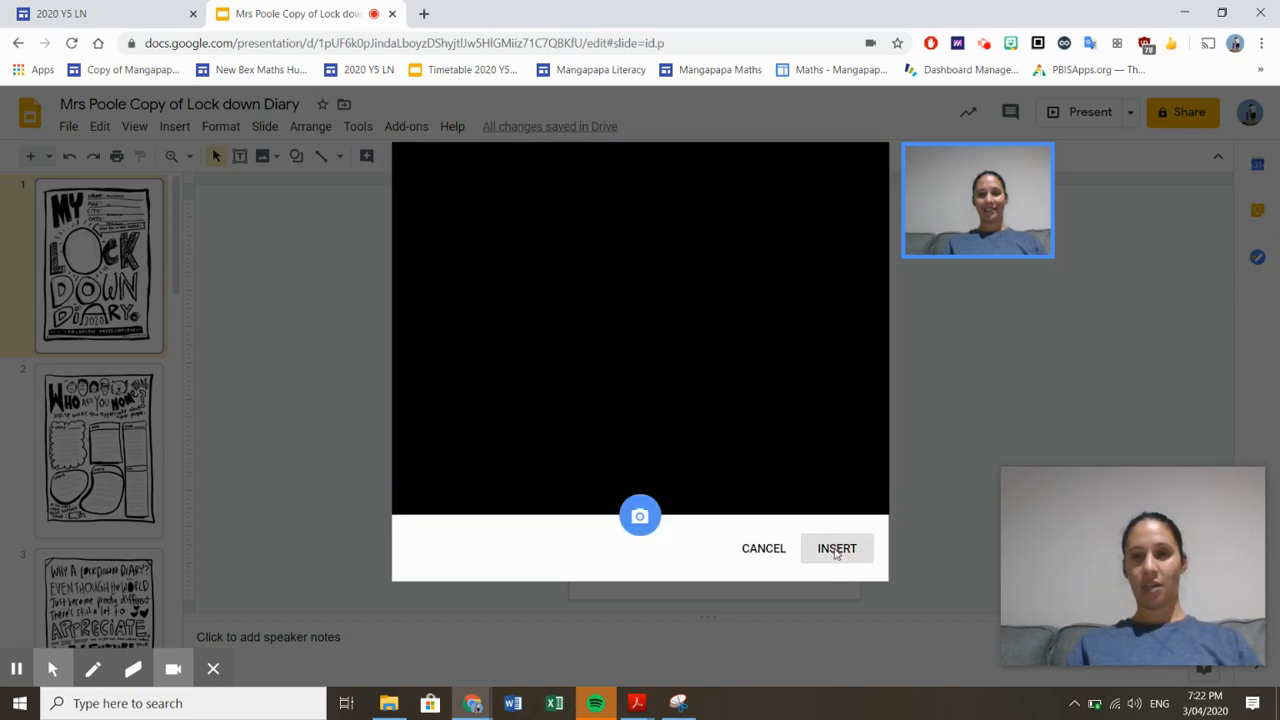
left_click(836, 548)
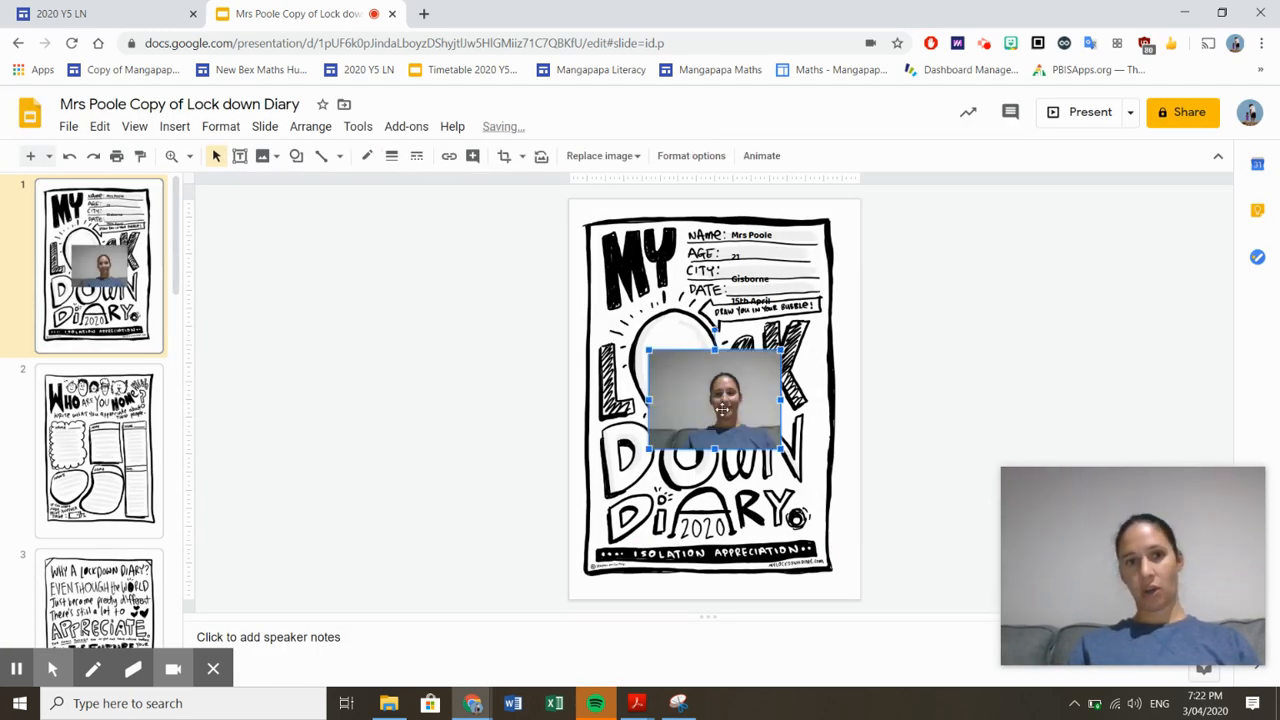
mouse_move(504, 156)
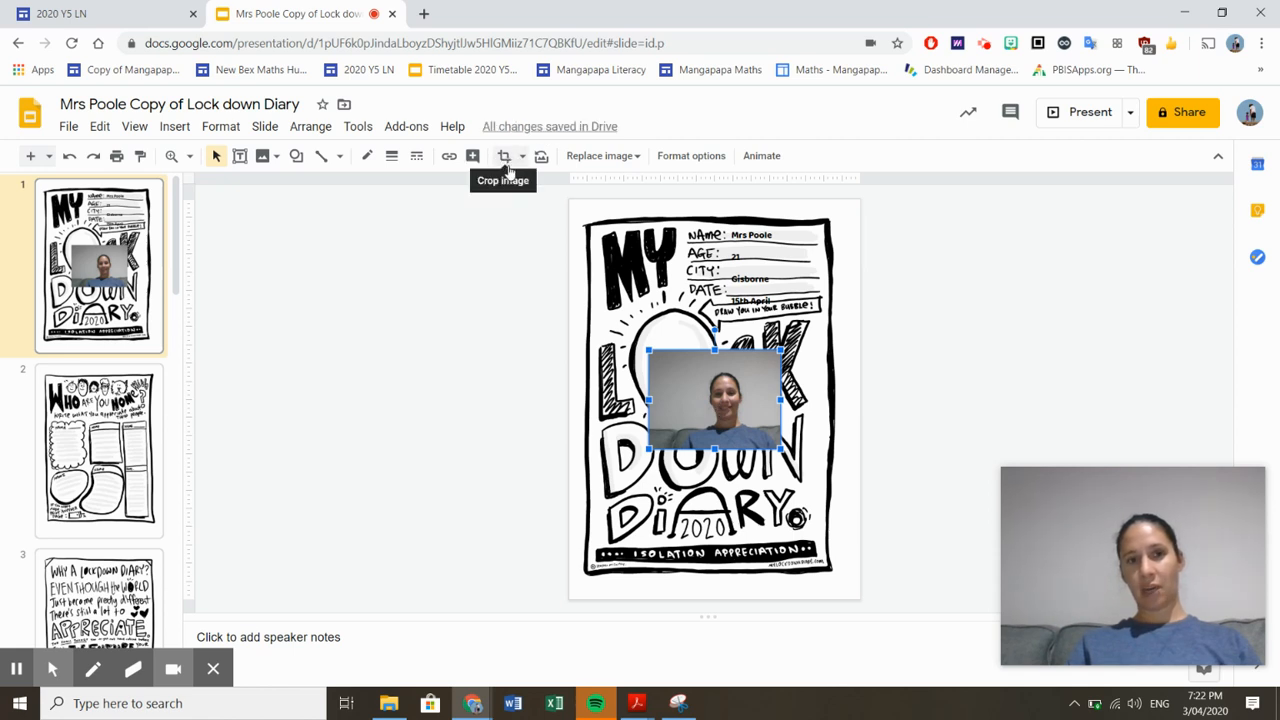
mouse_move(524, 160)
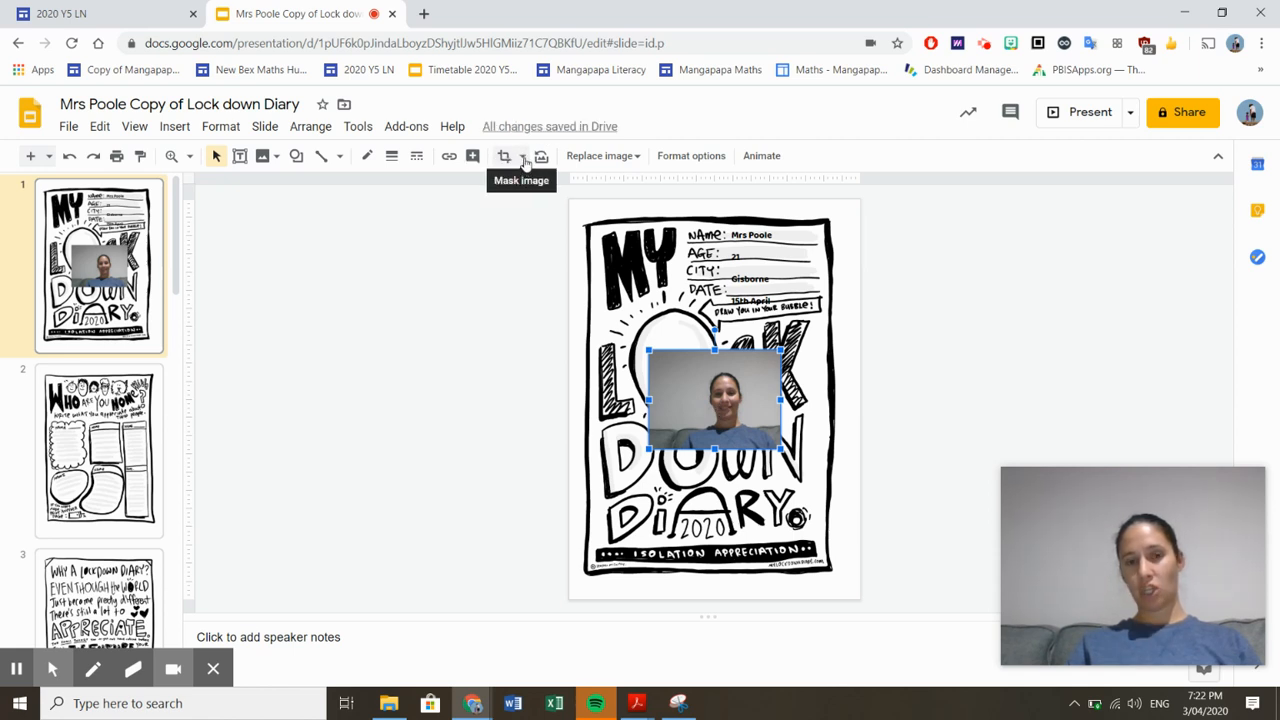
Step: Mask the photo to an oval shape and move it into the O of LOCK
left_click(510, 156)
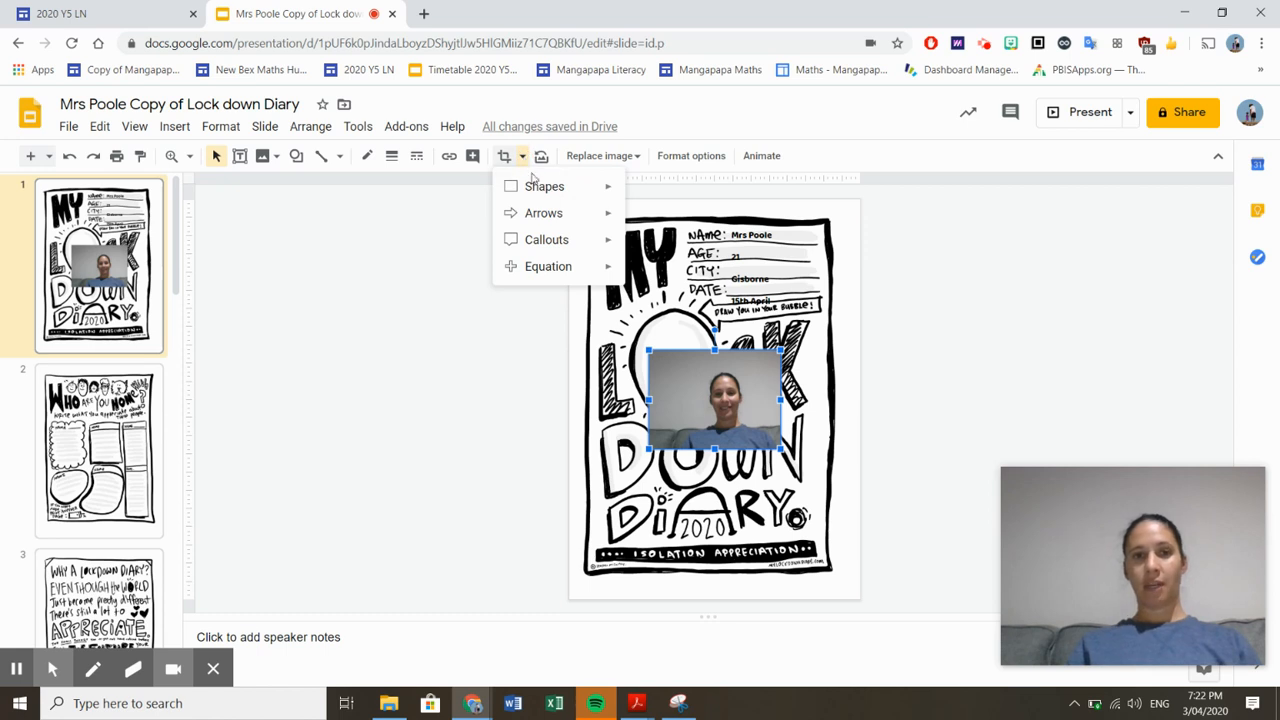
left_click(544, 186)
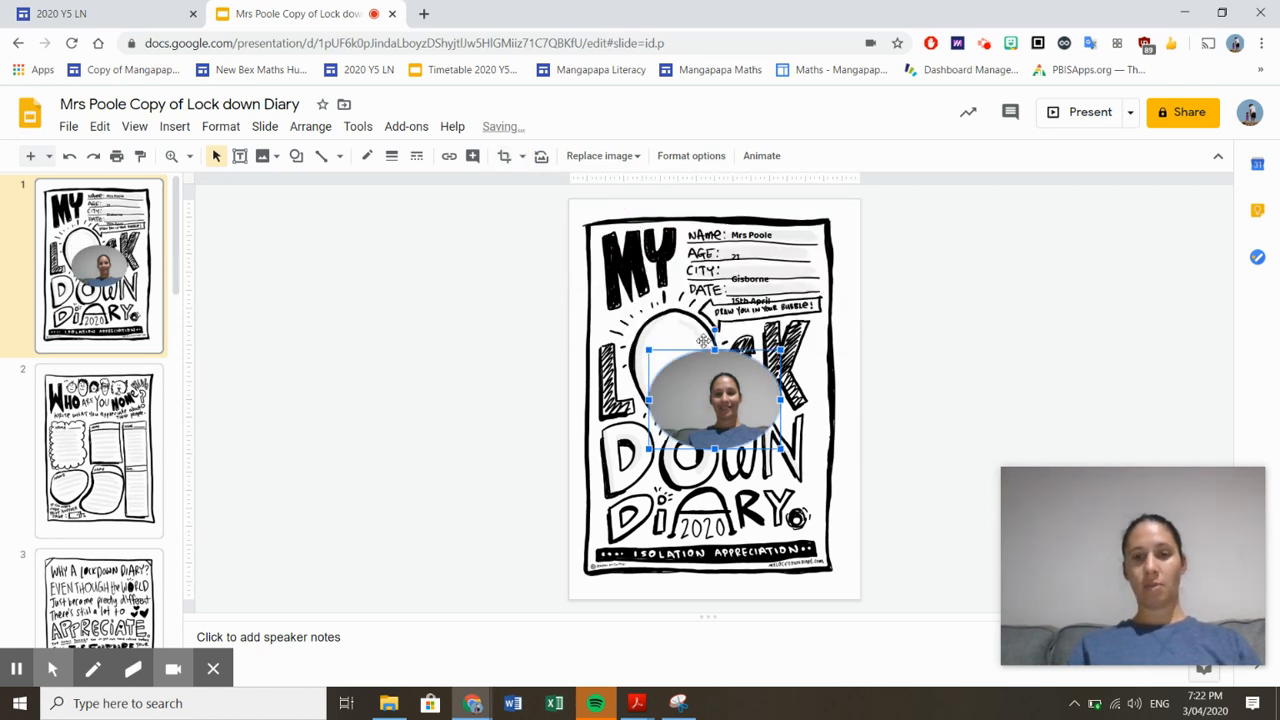
left_click_drag(716, 400, 680, 364)
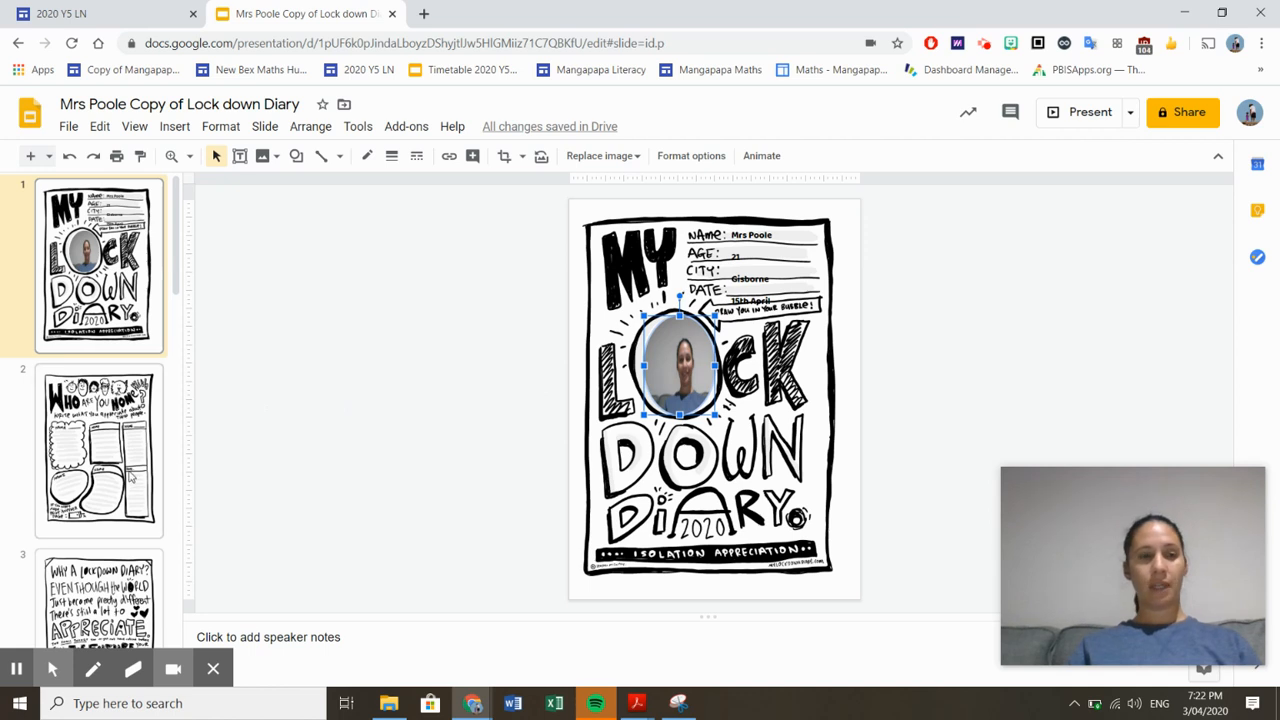
Step: Go to slide 2 'Who are you now' and start writing in its first box
left_click(100, 448)
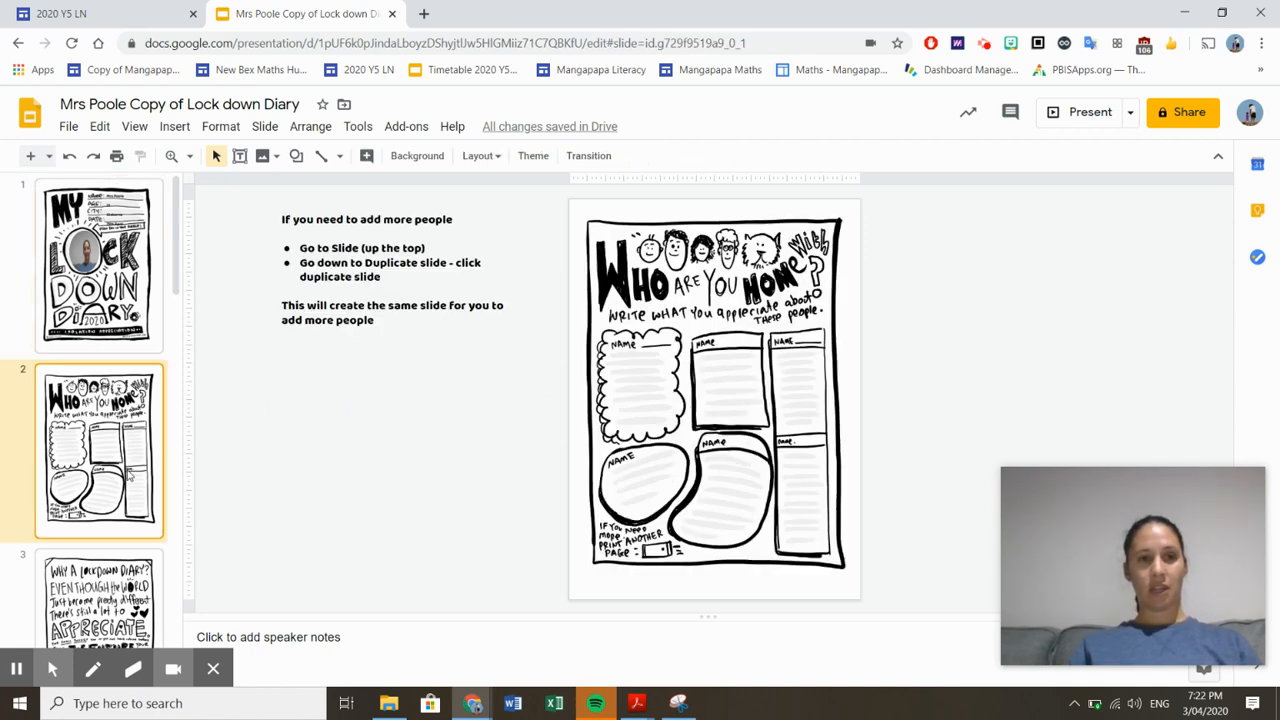
mouse_move(390, 390)
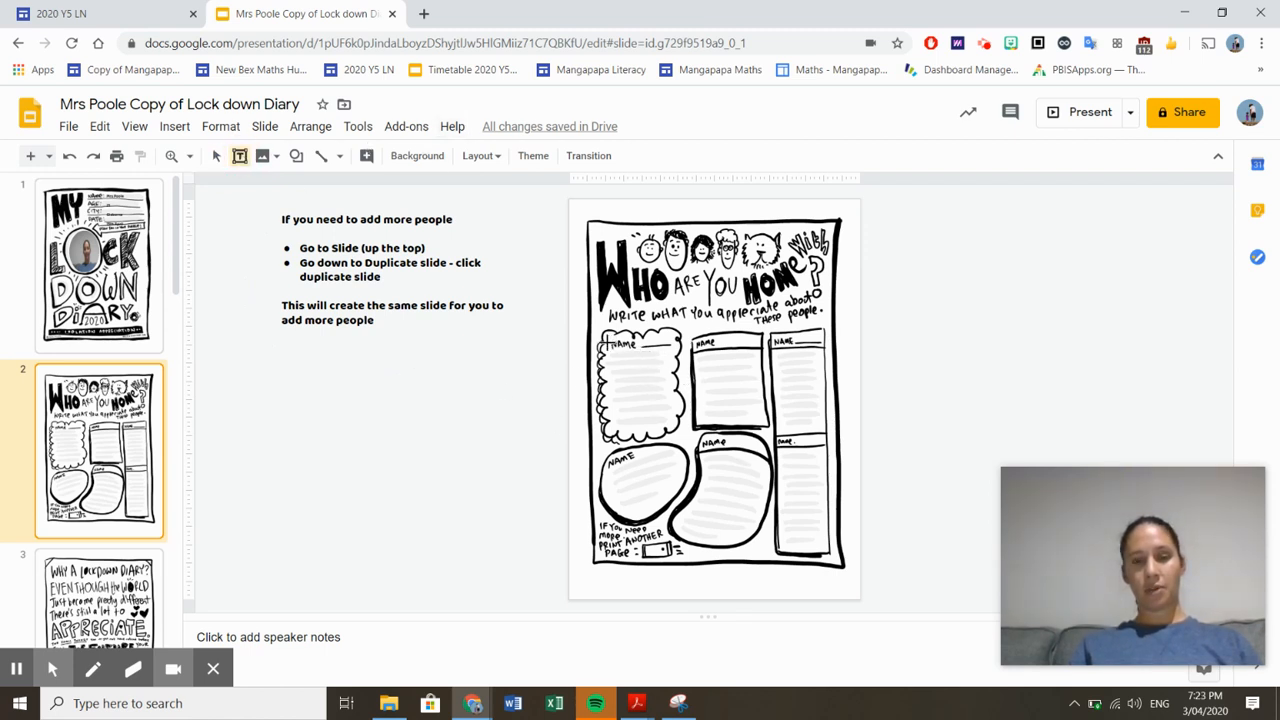
left_click(676, 430)
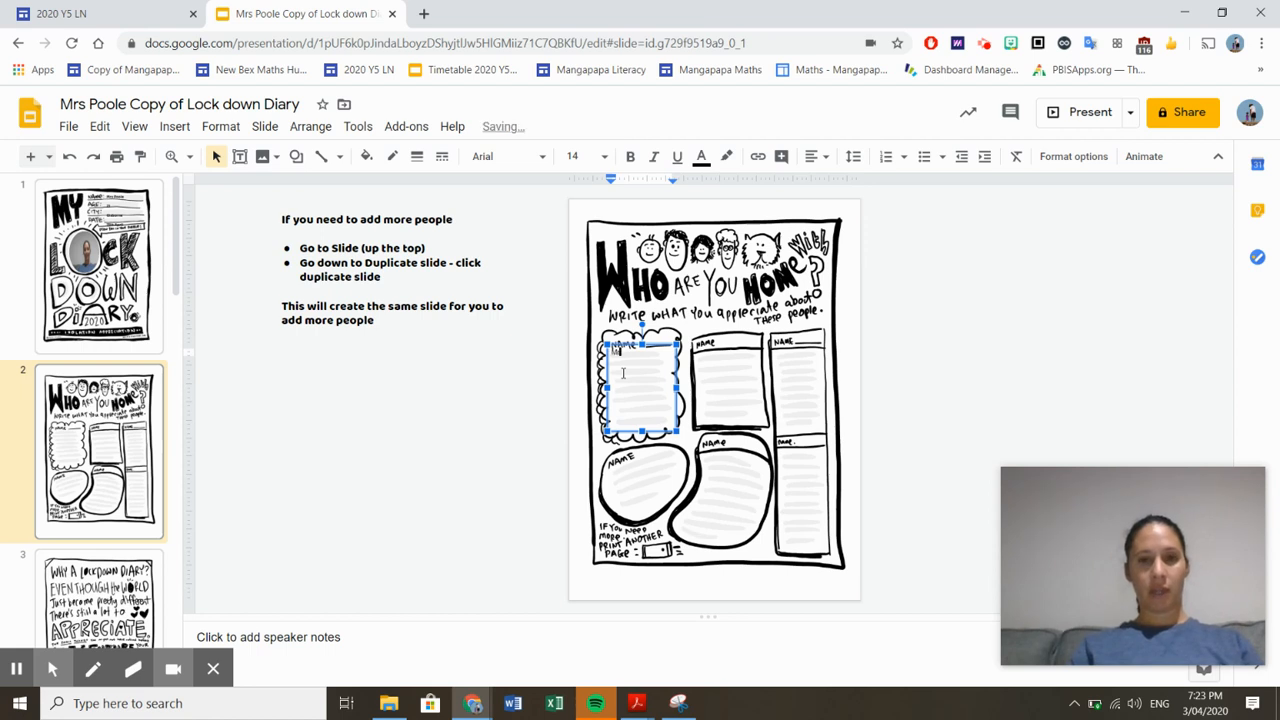
Step: Write Mrs Poole's name and 'I appreciate ... makes dinner for our family every night!'
type("Mr Pa")
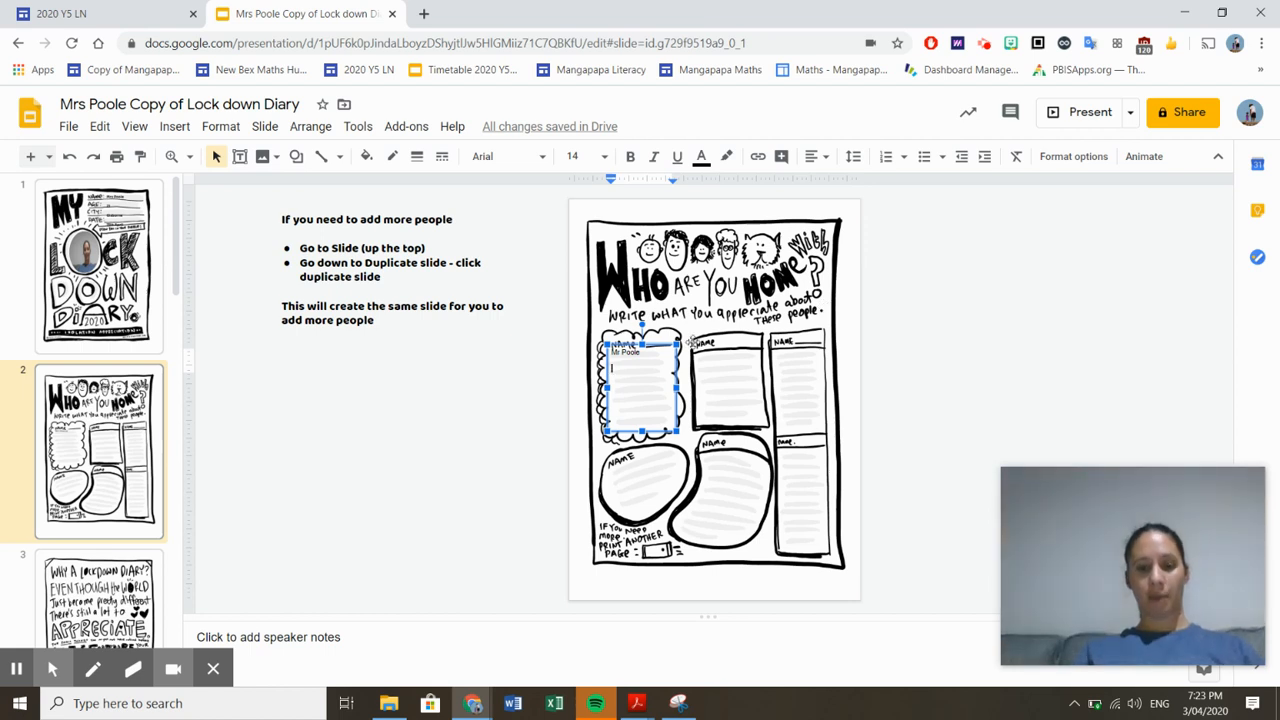
type("I appreciate that Mr")
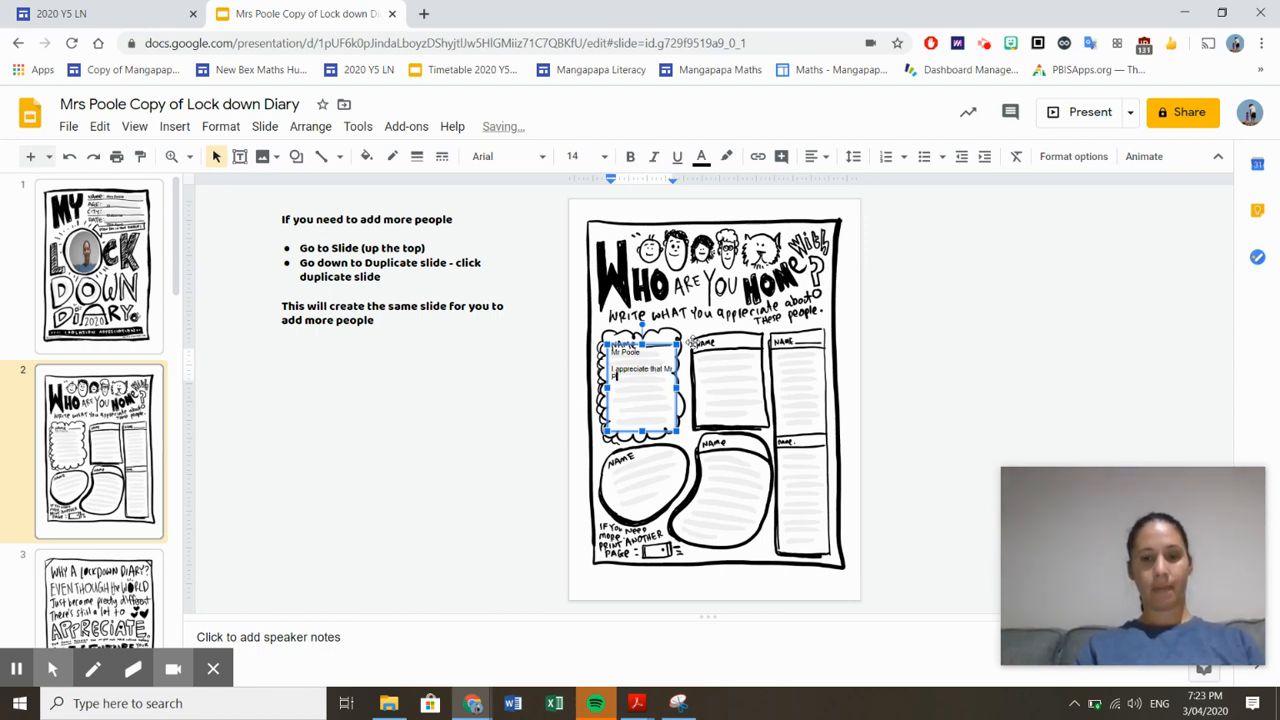
type("Poole m")
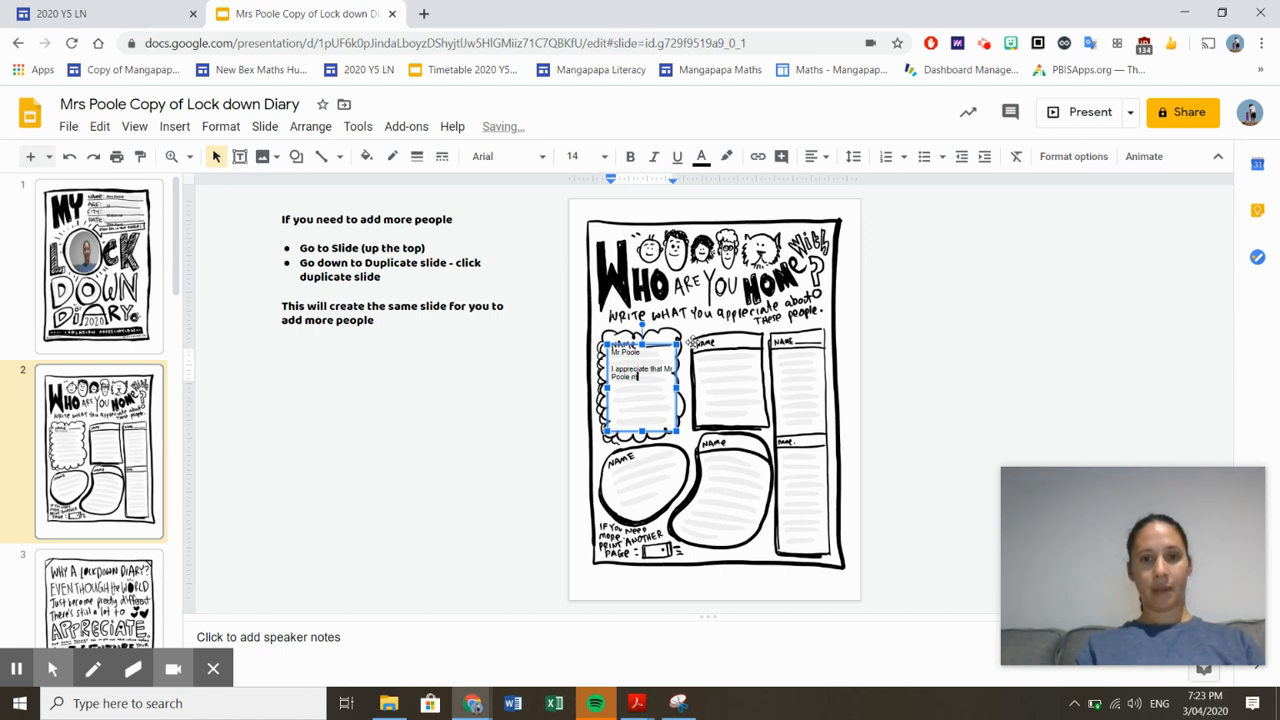
type("makes m")
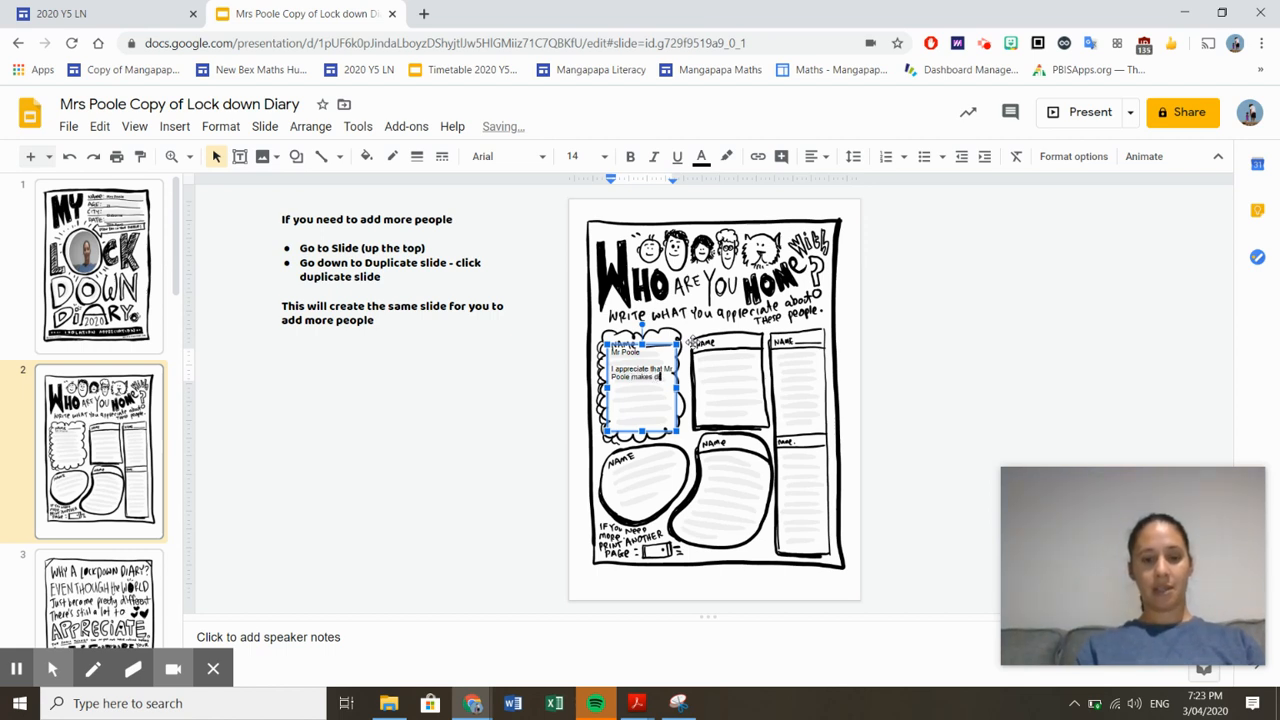
type("dinner for our")
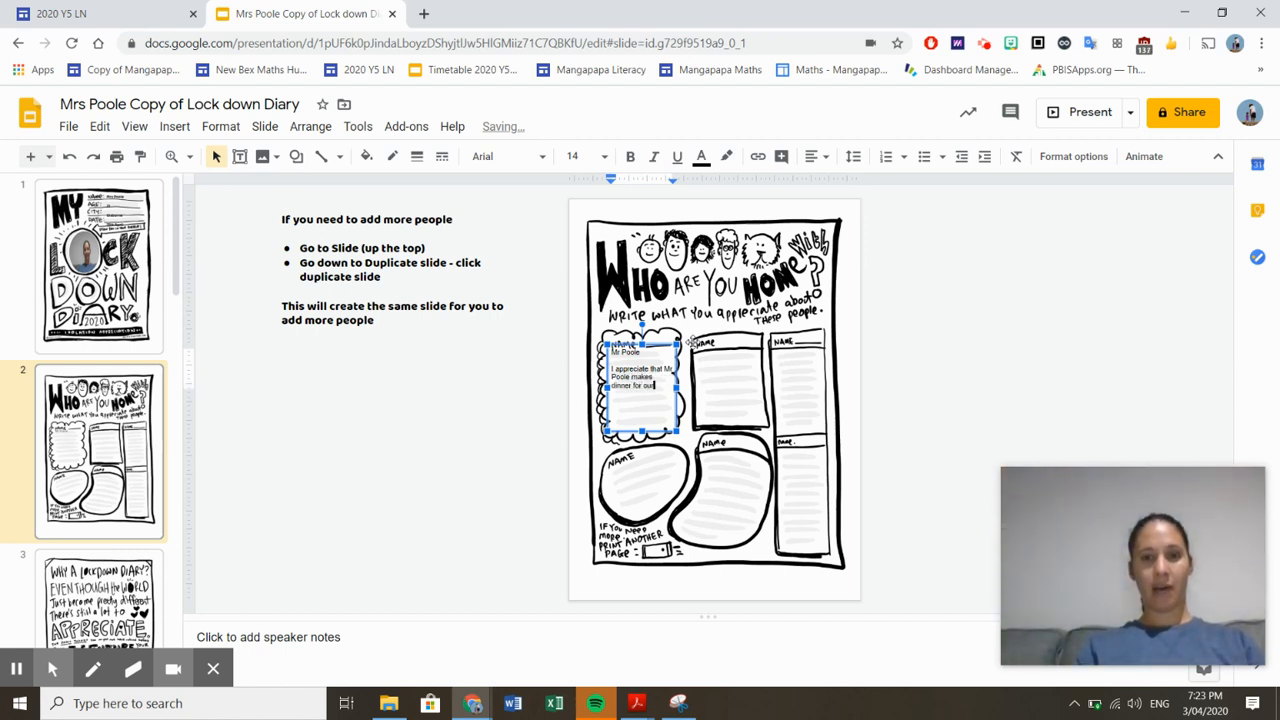
type("family even")
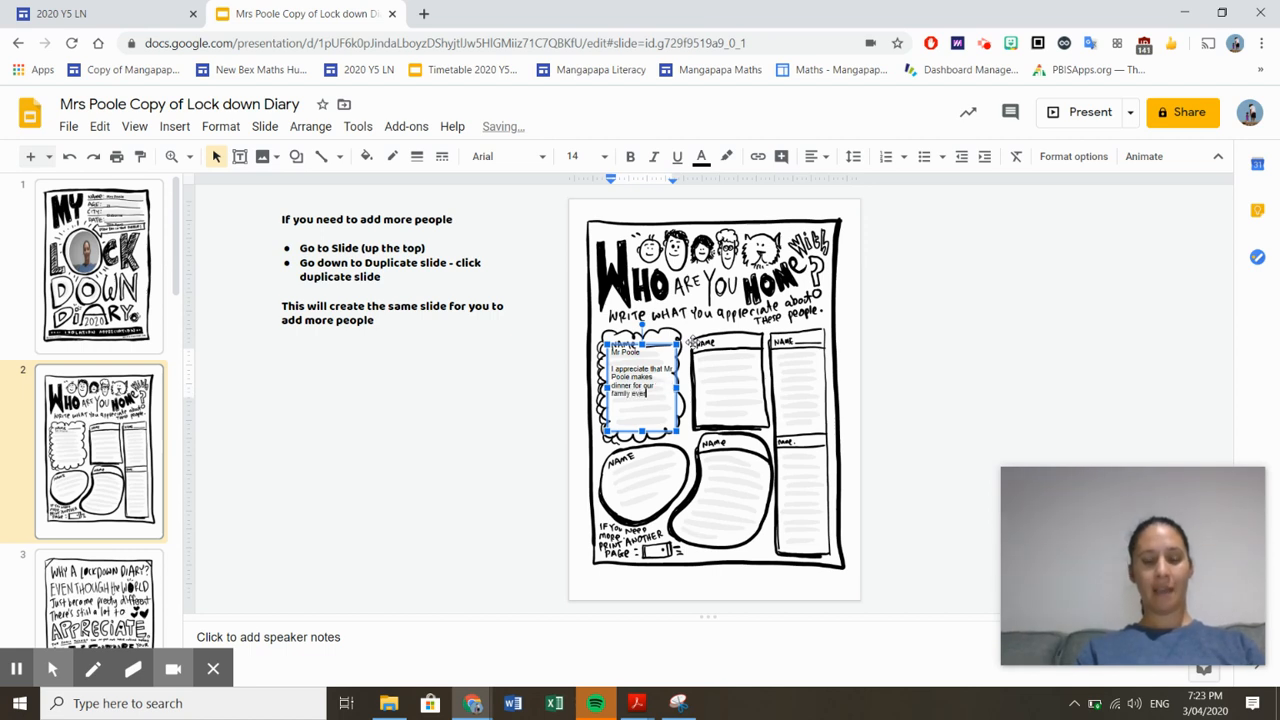
type("night!")
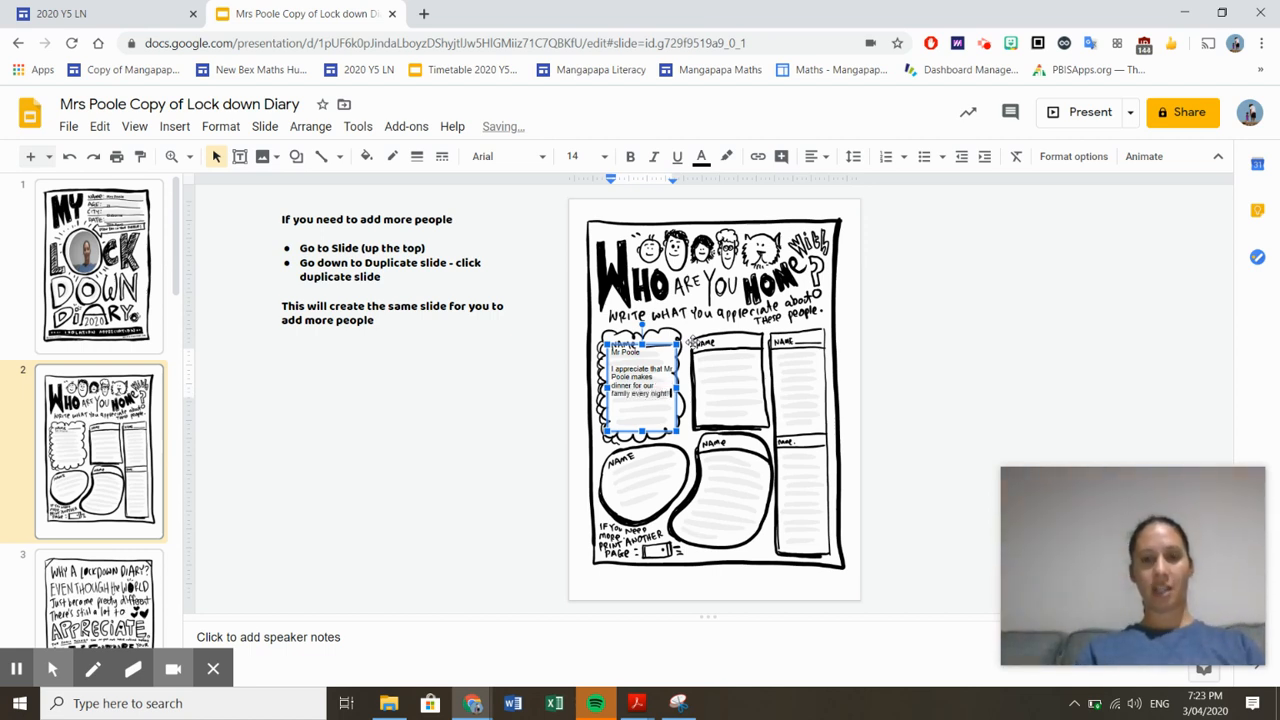
mouse_move(924, 332)
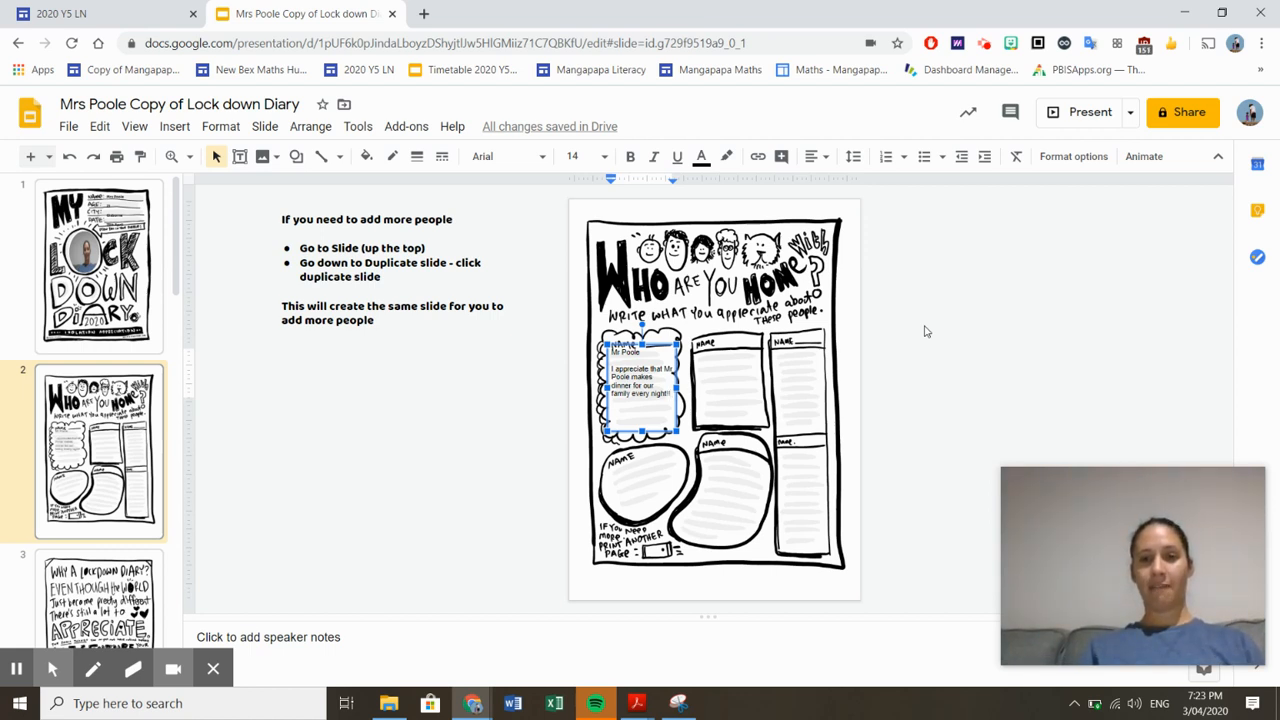
mouse_move(512, 604)
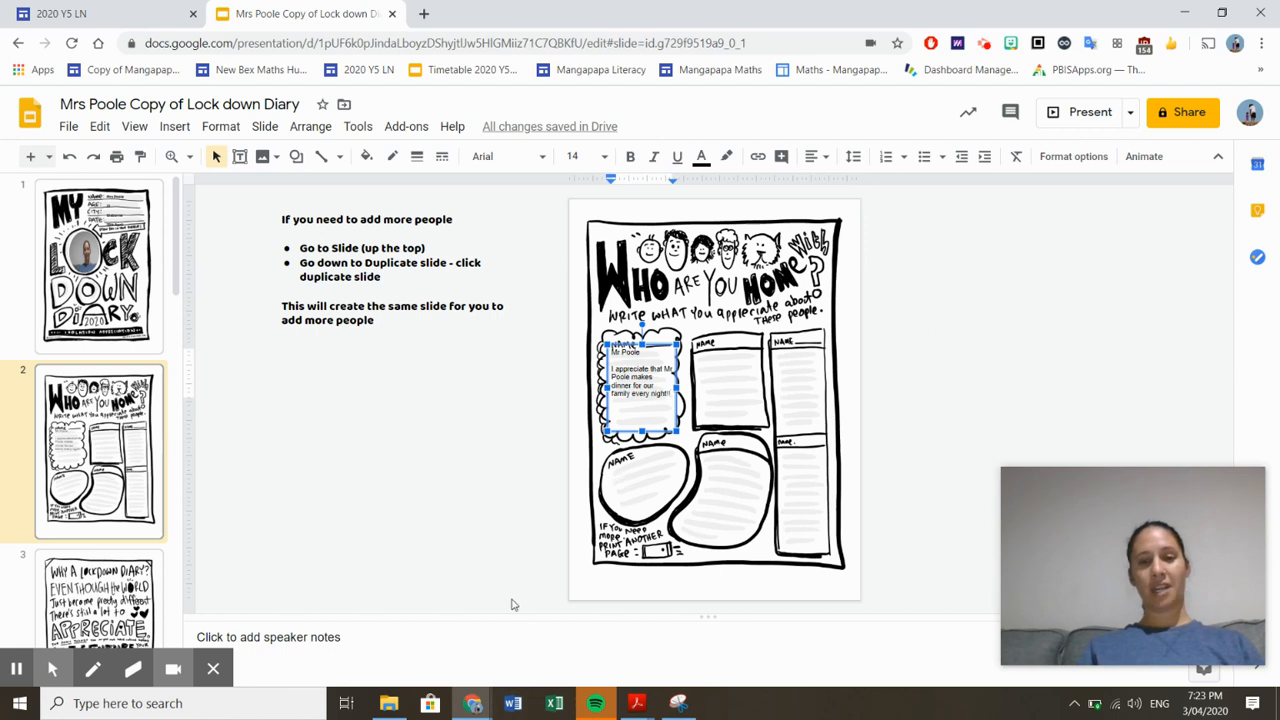
mouse_move(584, 540)
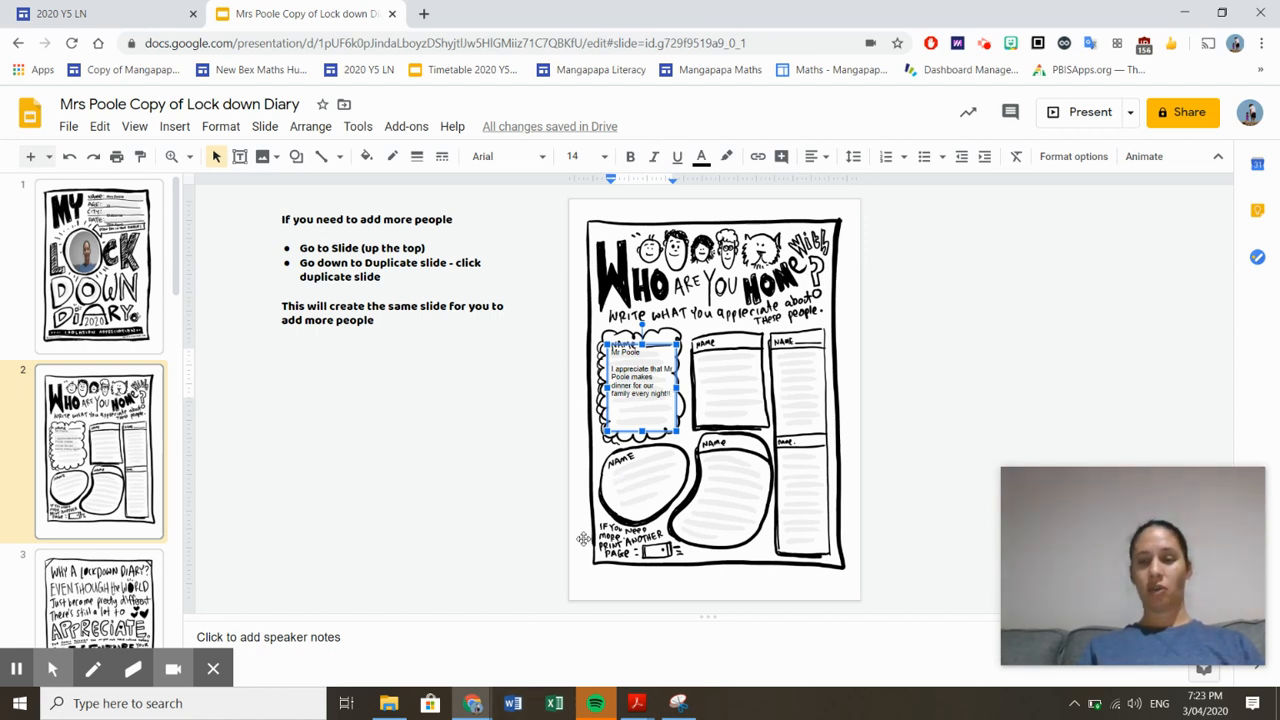